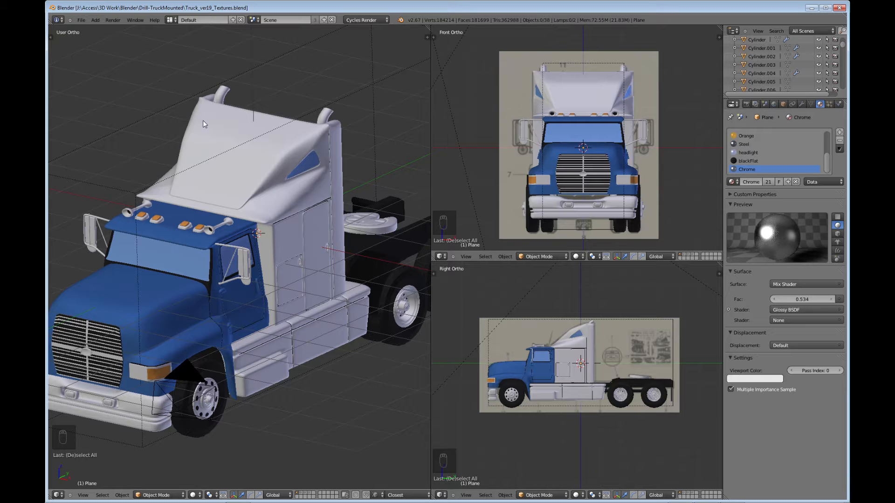
{"action": "mouse_move", "coordinate": [307, 311]}
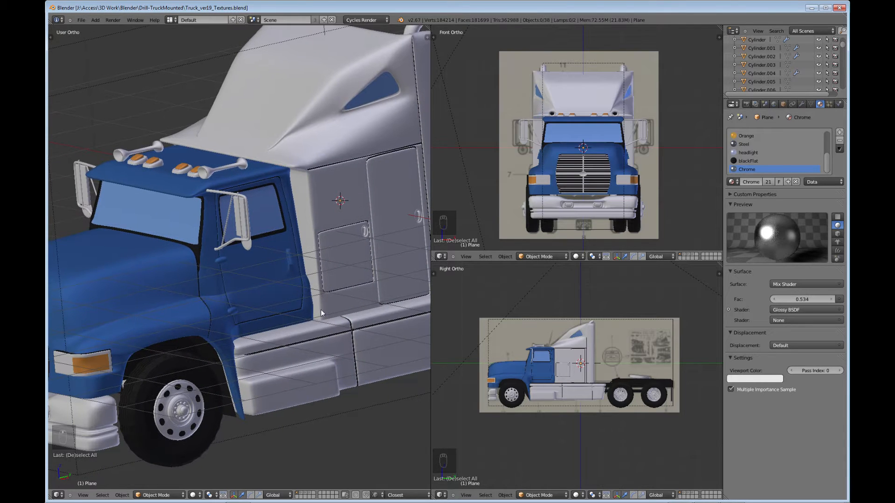
{"action": "mouse_move", "coordinate": [271, 302]}
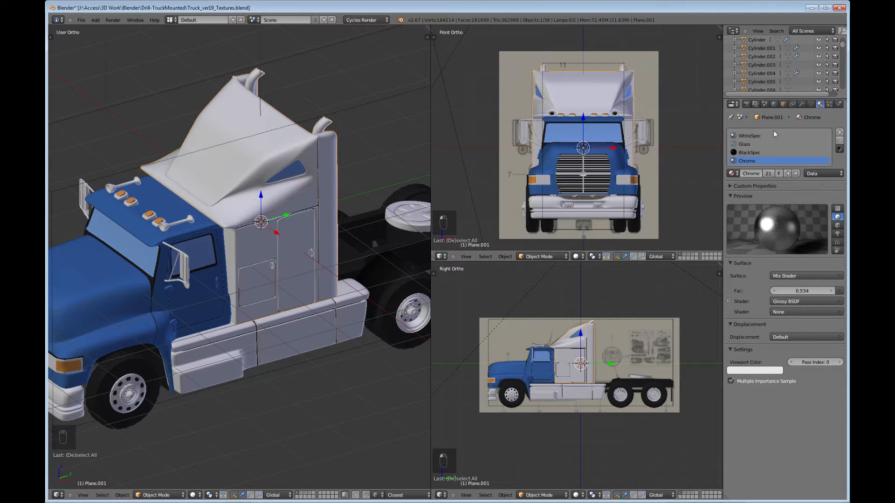
Step: Switch the Properties editor to Plane.001's Mirror and Subdivision Surface modifier settings
{"action": "left_click", "coordinate": [800, 104]}
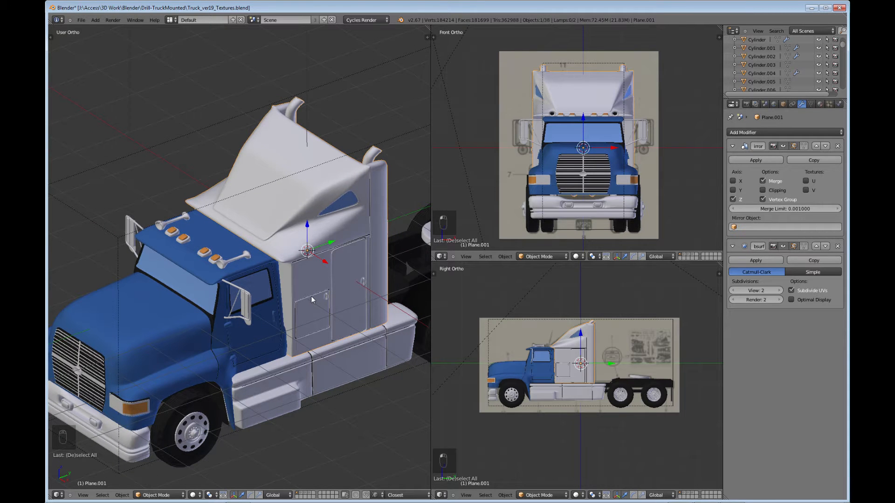
{"action": "mouse_move", "coordinate": [341, 269]}
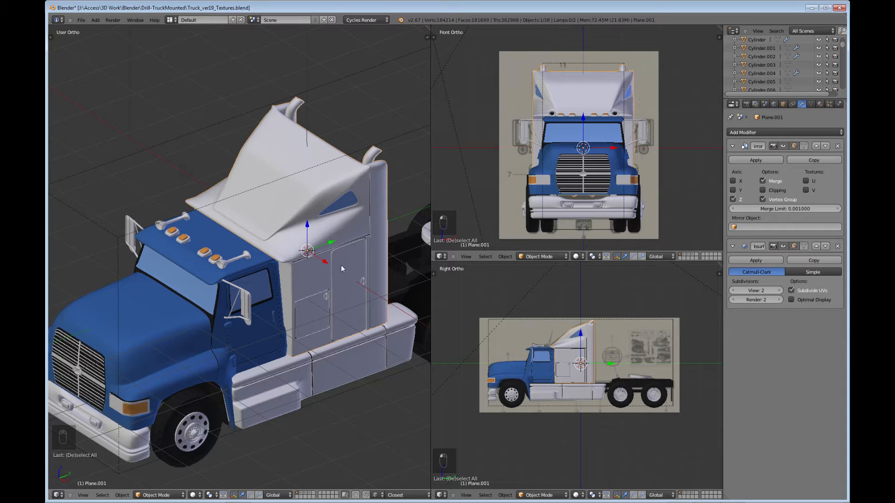
{"action": "mouse_move", "coordinate": [275, 320]}
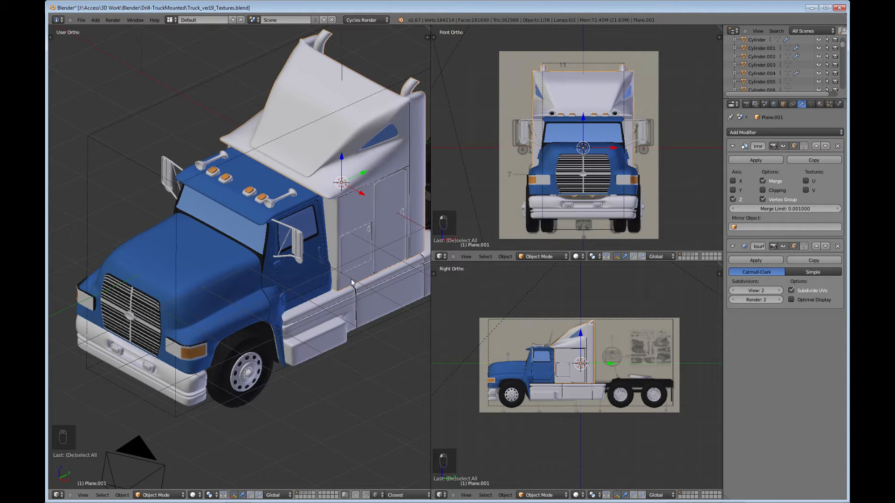
{"action": "mouse_move", "coordinate": [356, 292]}
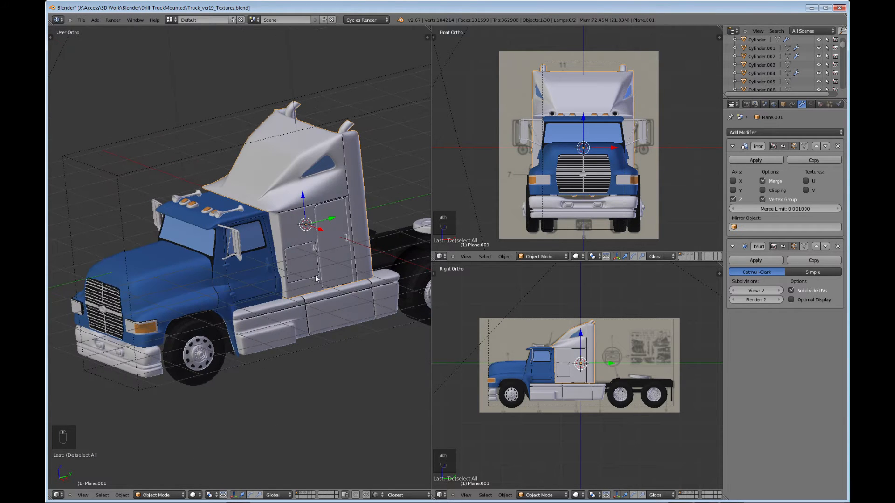
{"action": "mouse_move", "coordinate": [265, 291]}
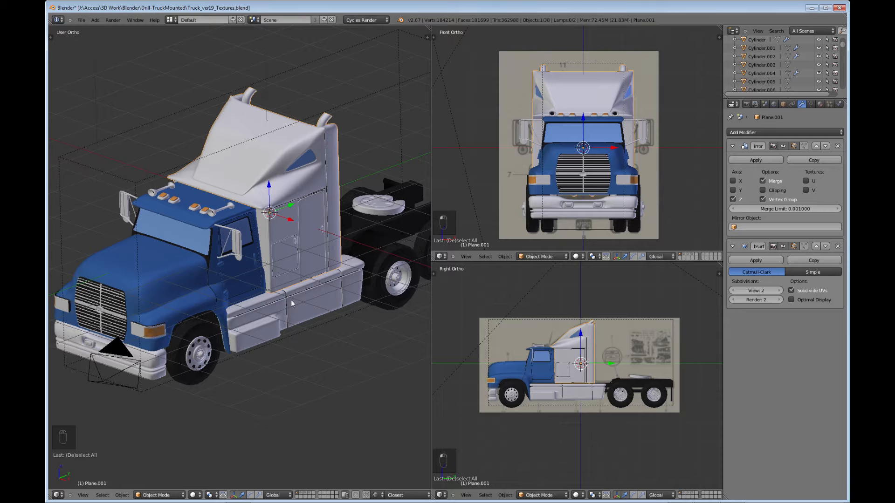
{"action": "mouse_move", "coordinate": [578, 291]}
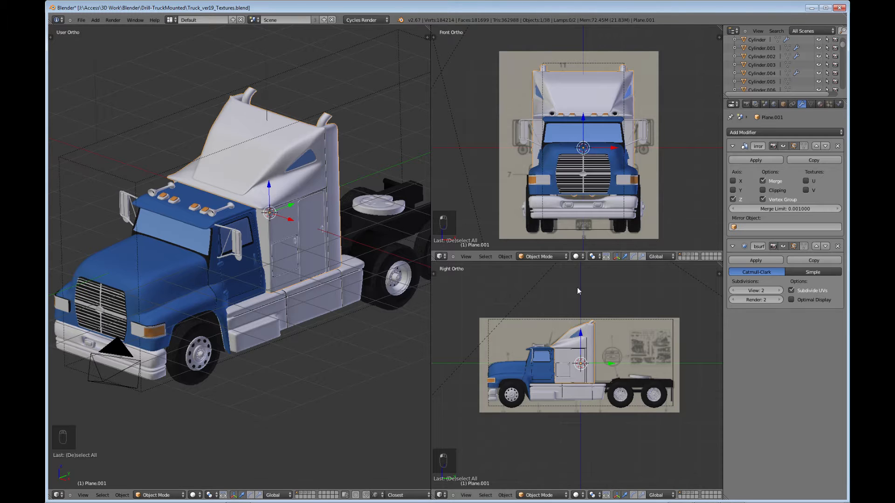
{"action": "mouse_move", "coordinate": [814, 335]}
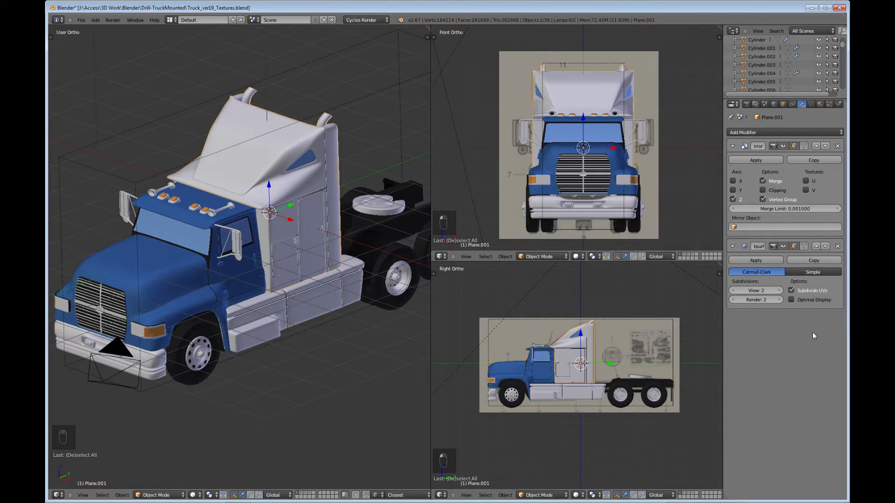
{"action": "mouse_move", "coordinate": [528, 307]}
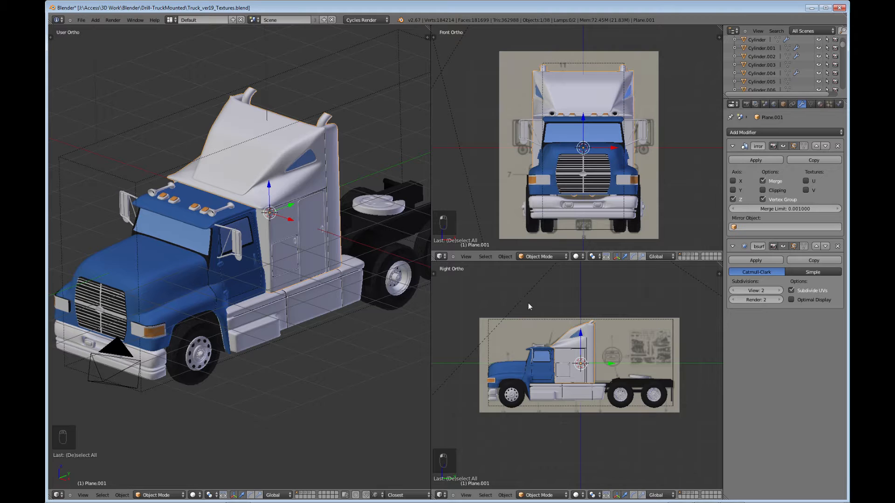
{"action": "mouse_move", "coordinate": [431, 275]}
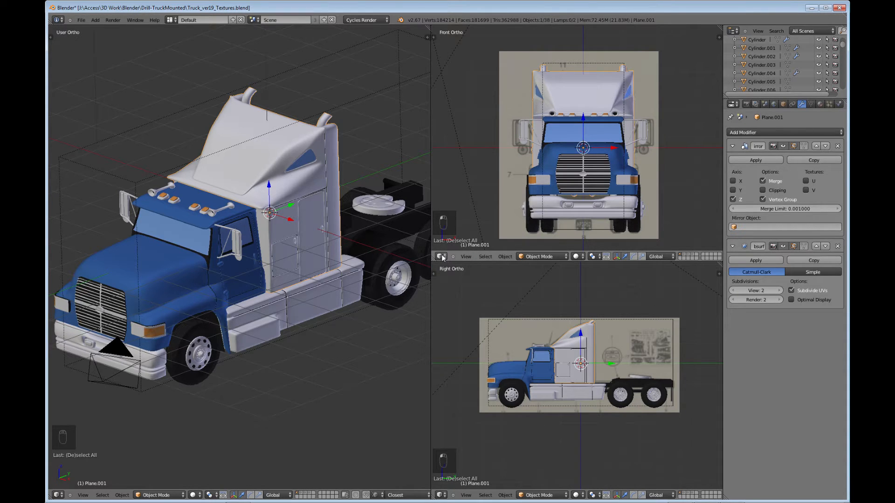
Step: Change the Front Ortho view's editor type to Outliner
{"action": "left_click", "coordinate": [441, 256]}
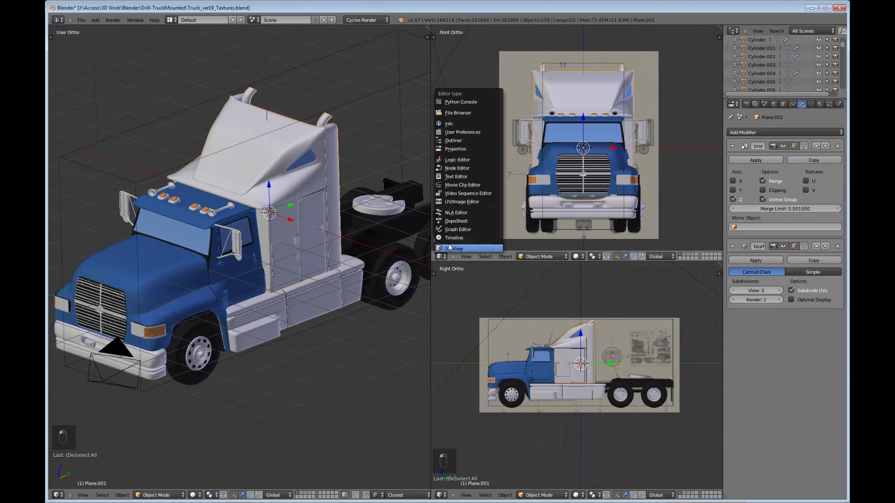
{"action": "mouse_move", "coordinate": [453, 140]}
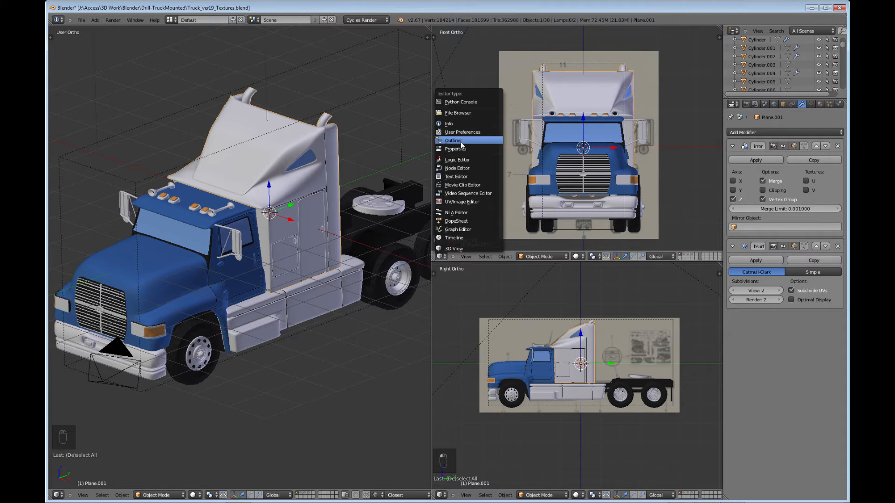
{"action": "left_click", "coordinate": [453, 141]}
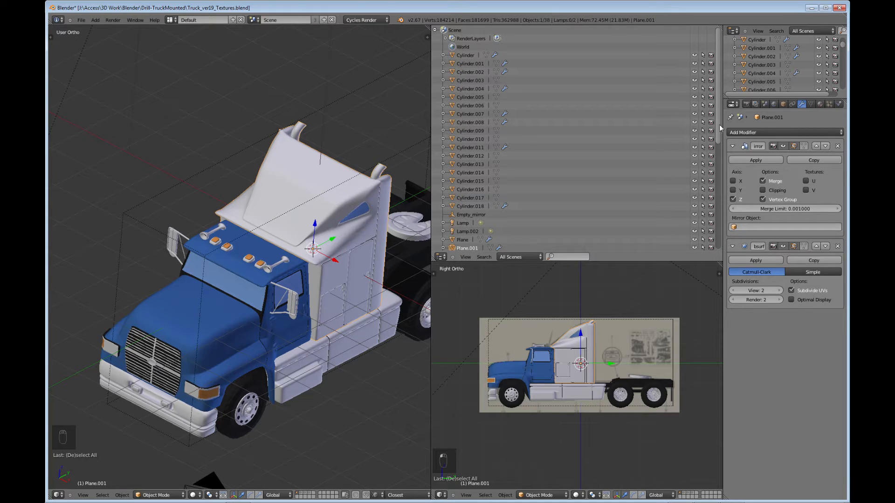
{"action": "mouse_move", "coordinate": [334, 269]}
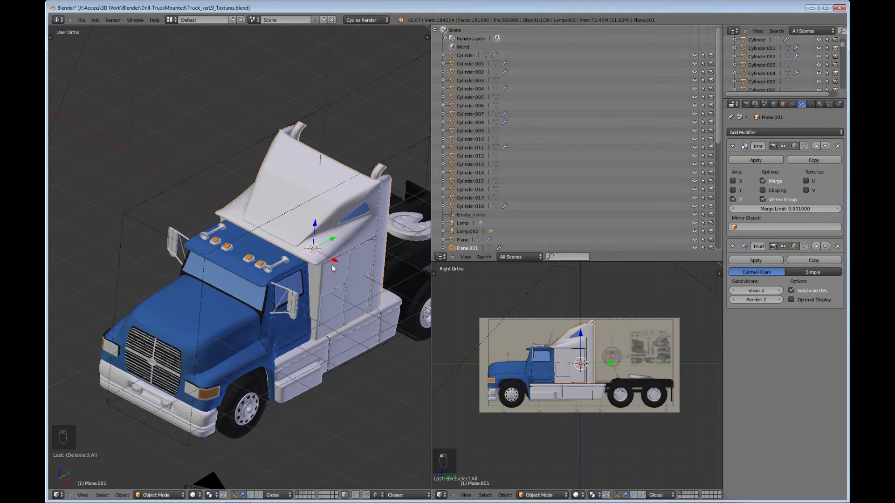
{"action": "mouse_move", "coordinate": [313, 344]}
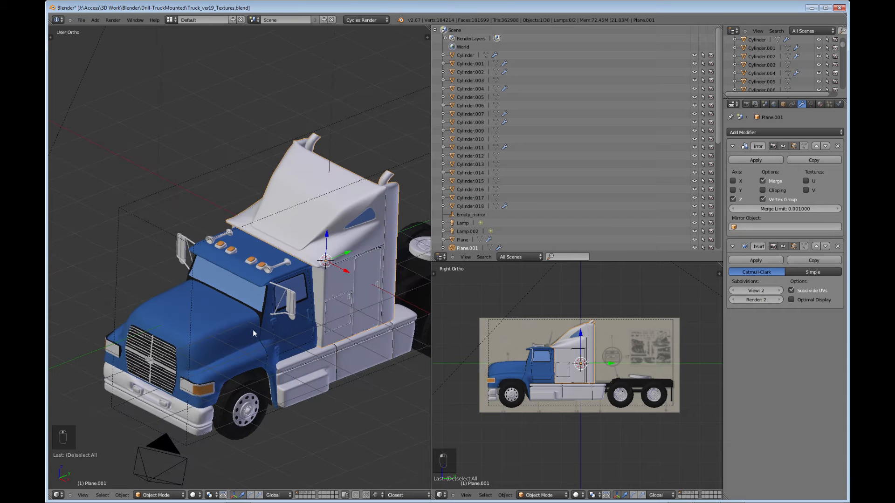
{"action": "mouse_move", "coordinate": [285, 291]}
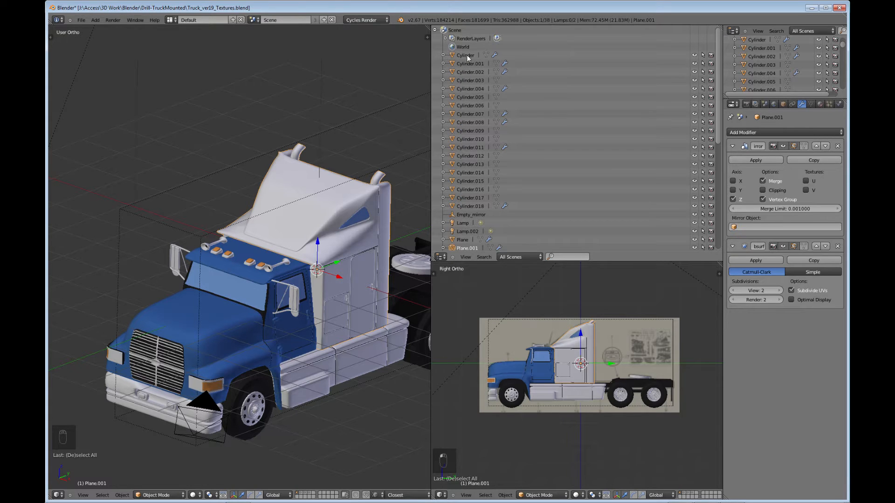
Step: Rename the front wheel Cylinder to 'tire' and begin renaming Cylinder.001
{"action": "left_click", "coordinate": [465, 55]}
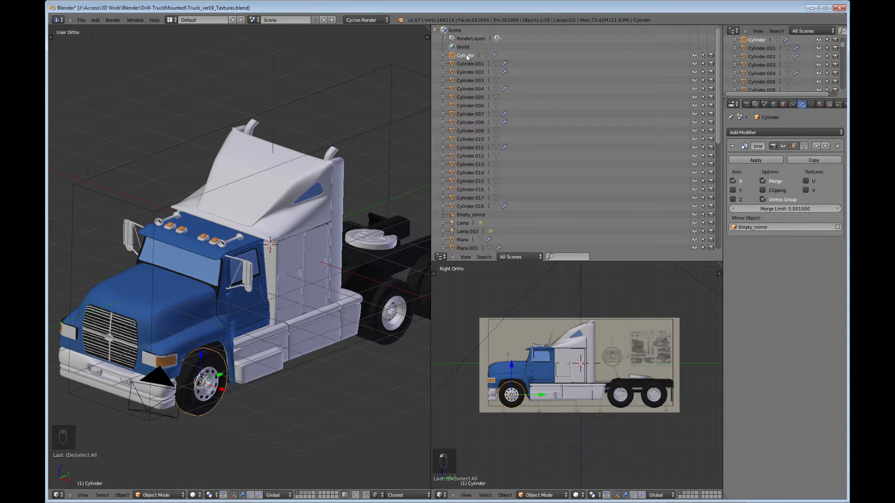
{"action": "double_click", "coordinate": [465, 55]}
{"action": "type", "text": "tire"}
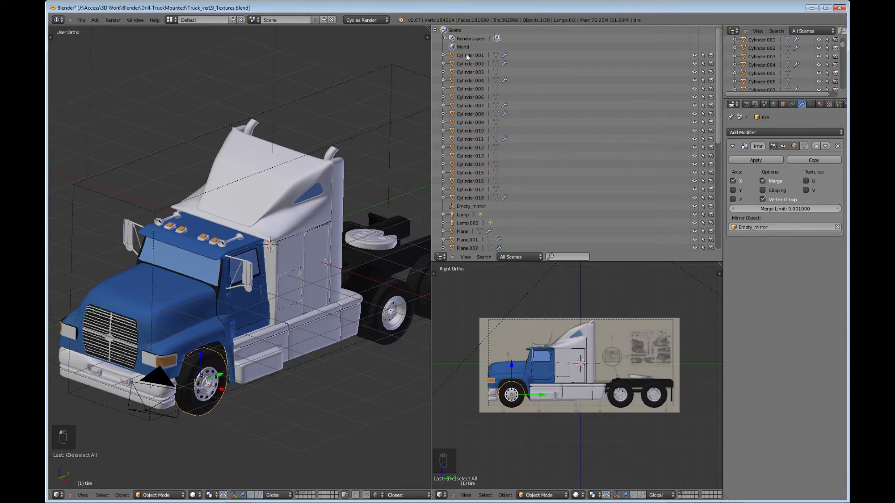
{"action": "left_click", "coordinate": [470, 55]}
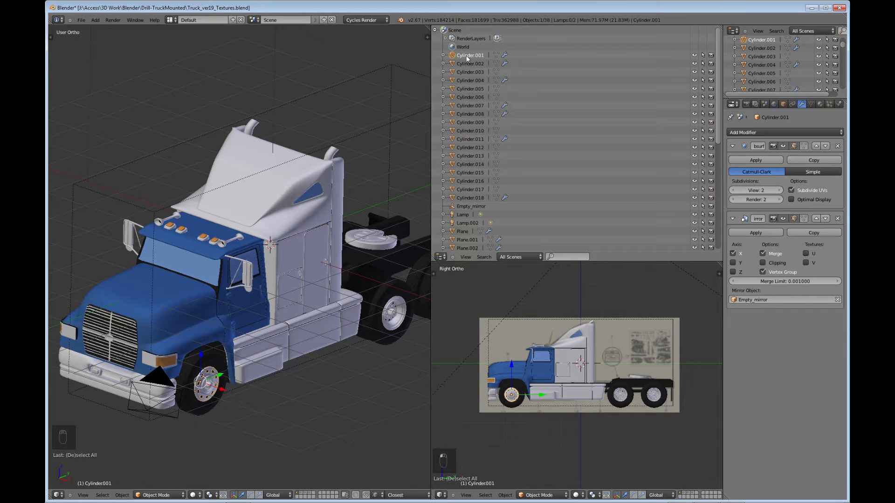
{"action": "double_click", "coordinate": [469, 55]}
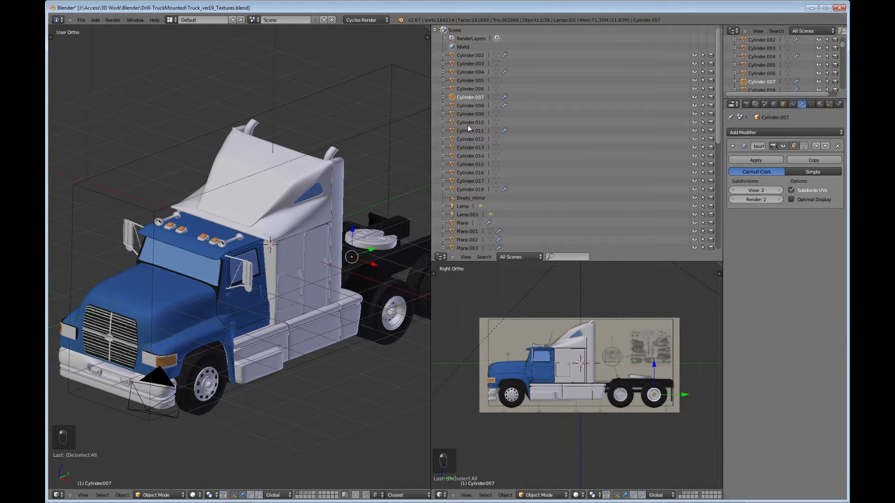
Step: Select the rear wheel cylinders and the cab body Plane, toggling Edit Mode on and off
{"action": "left_click", "coordinate": [470, 164]}
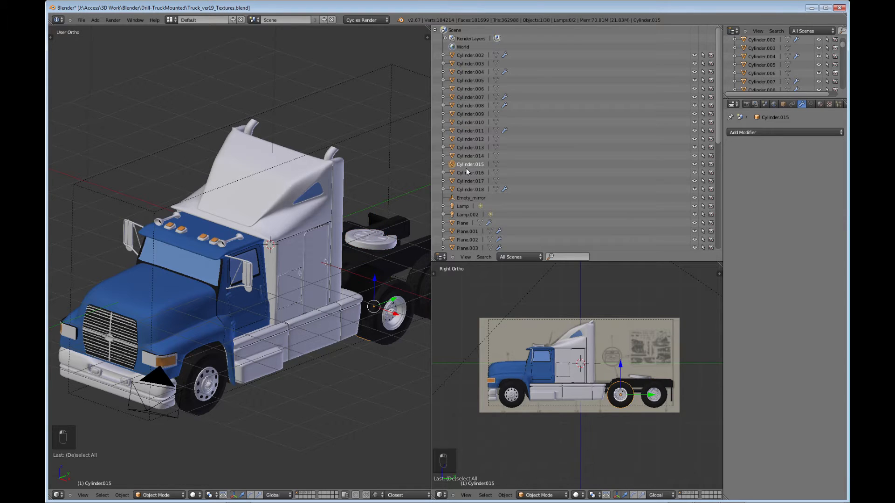
{"action": "left_click", "coordinate": [469, 181]}
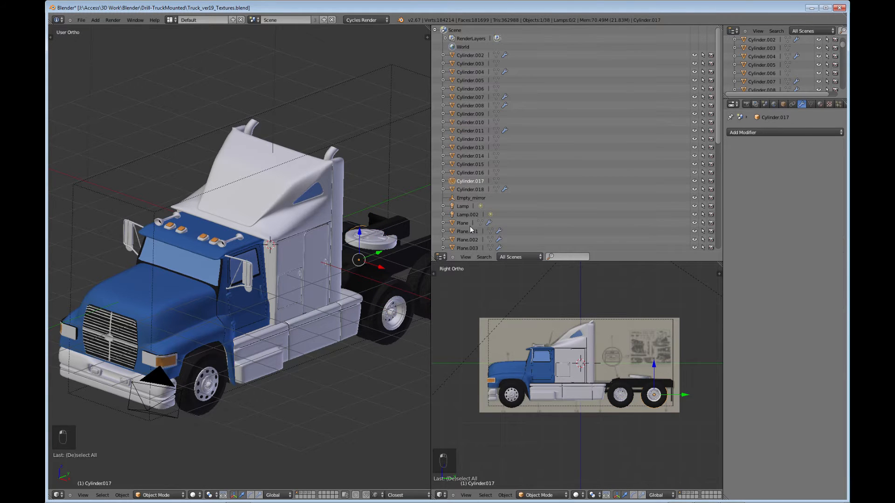
{"action": "left_click", "coordinate": [463, 223]}
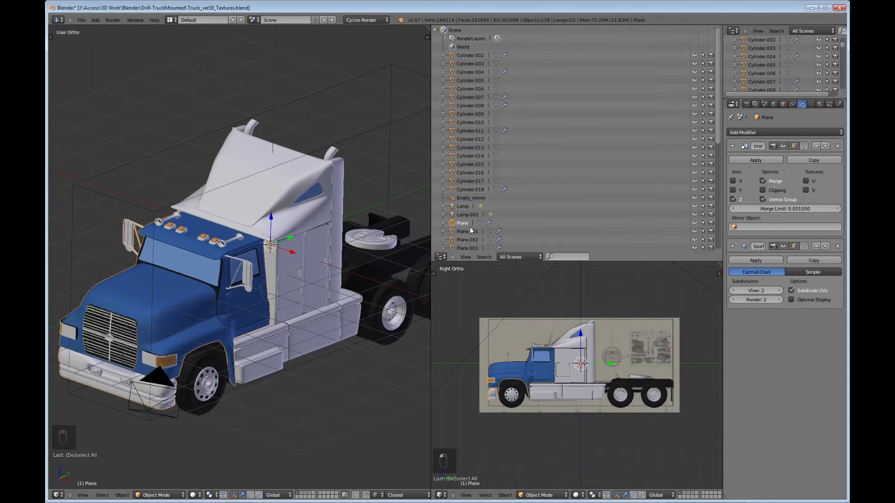
{"action": "key", "text": "Tab"}
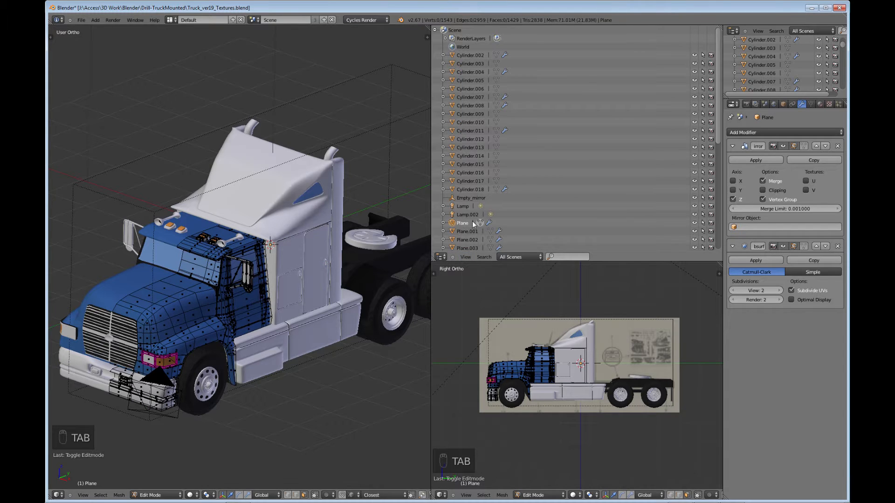
{"action": "key", "text": "Tab"}
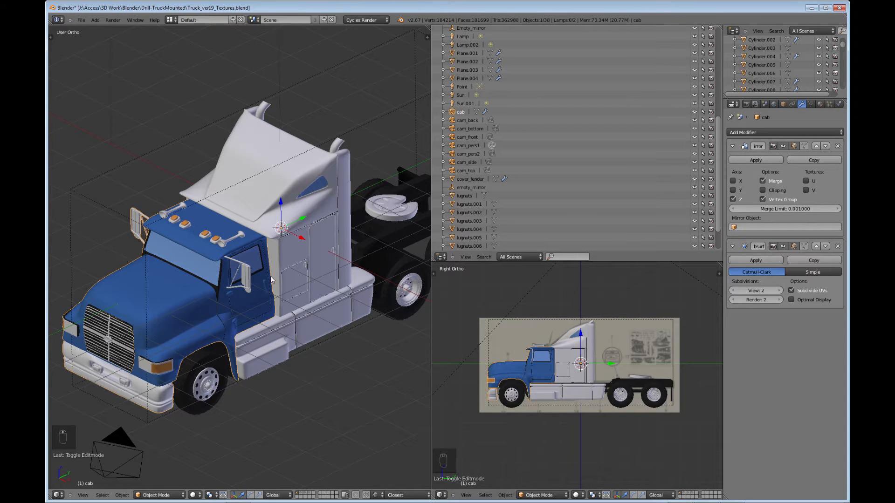
Step: Restore the 3D front view in place of the Outliner and apply Plane.001's Mirror modifier
{"action": "left_click", "coordinate": [440, 257]}
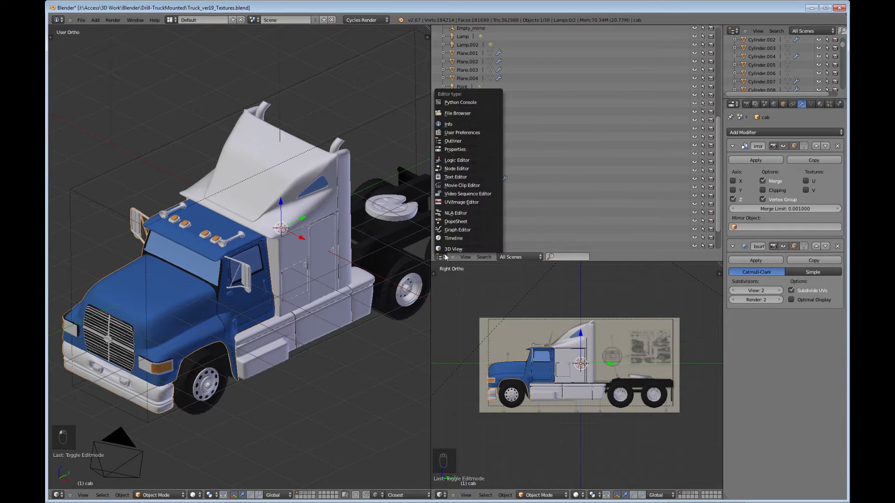
{"action": "left_click", "coordinate": [453, 249]}
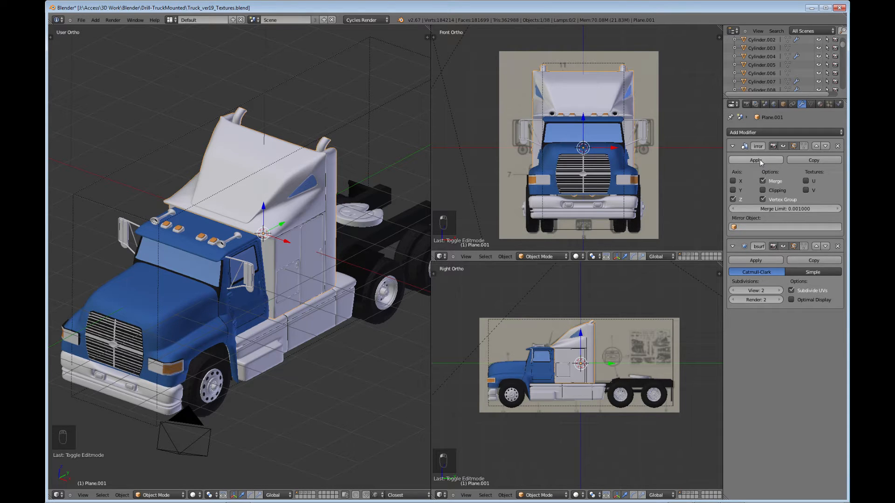
{"action": "left_click", "coordinate": [755, 160]}
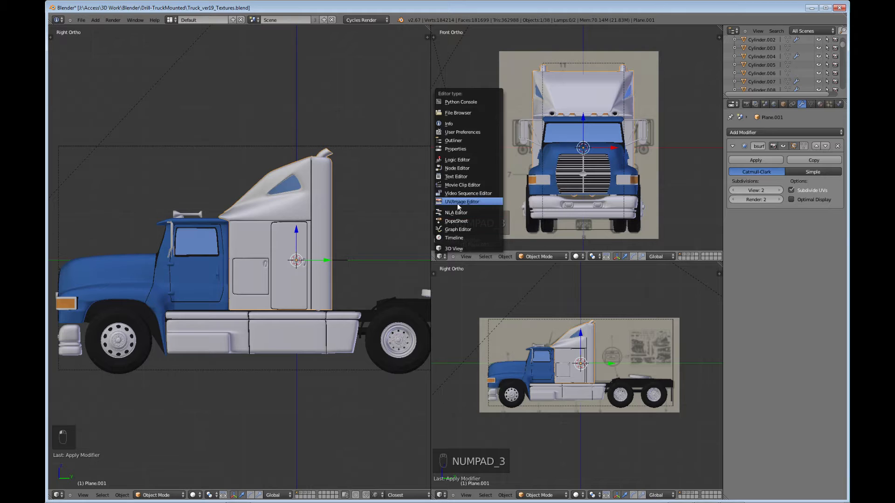
Step: Turn the front view into a UV/Image Editor and unwrap every face of the sleeper cab
{"action": "left_click", "coordinate": [462, 200]}
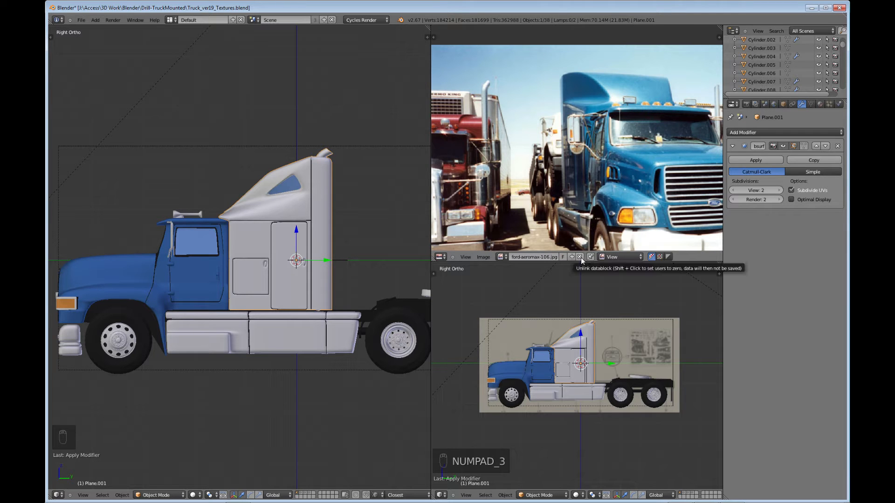
{"action": "left_click", "coordinate": [582, 257]}
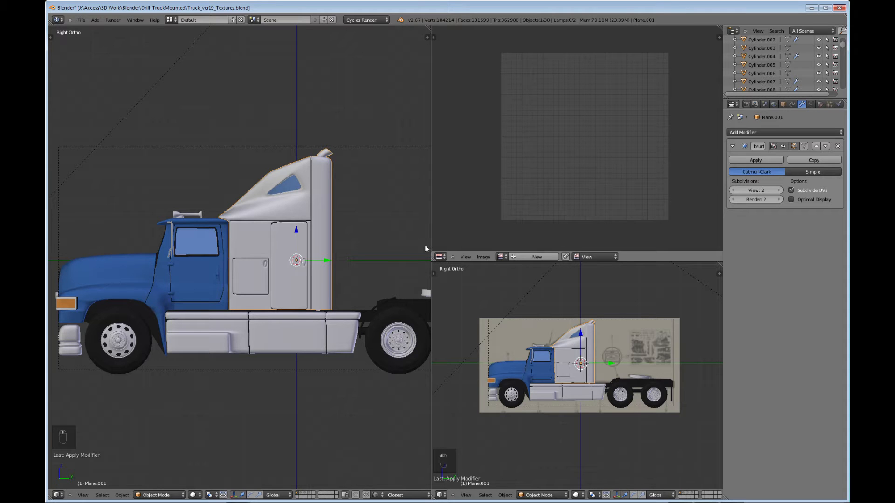
{"action": "key", "text": "Tab"}
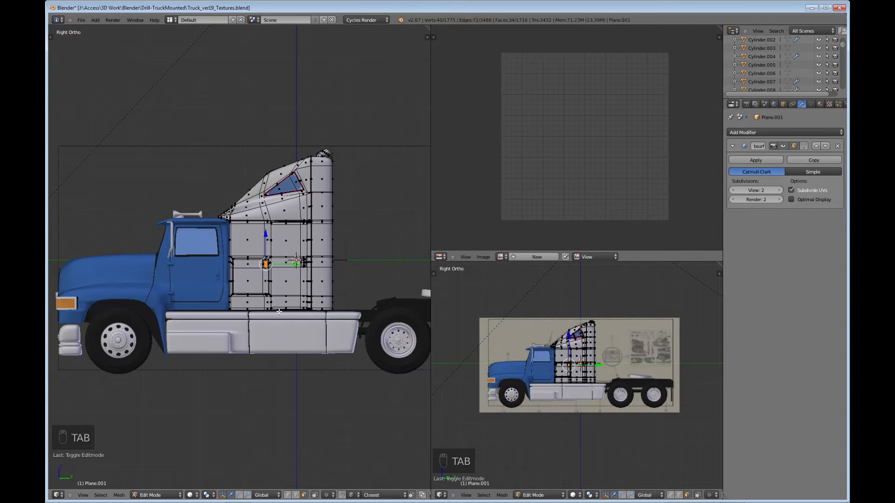
{"action": "key", "text": "a"}
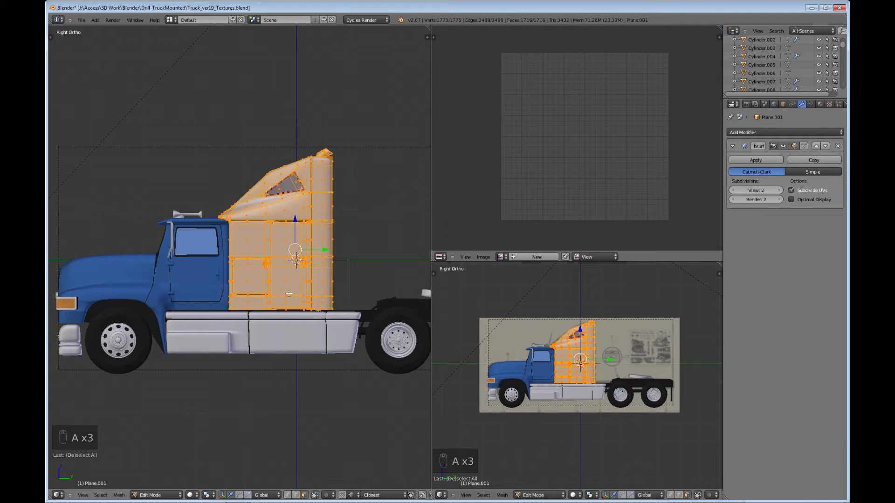
{"action": "key", "text": "u"}
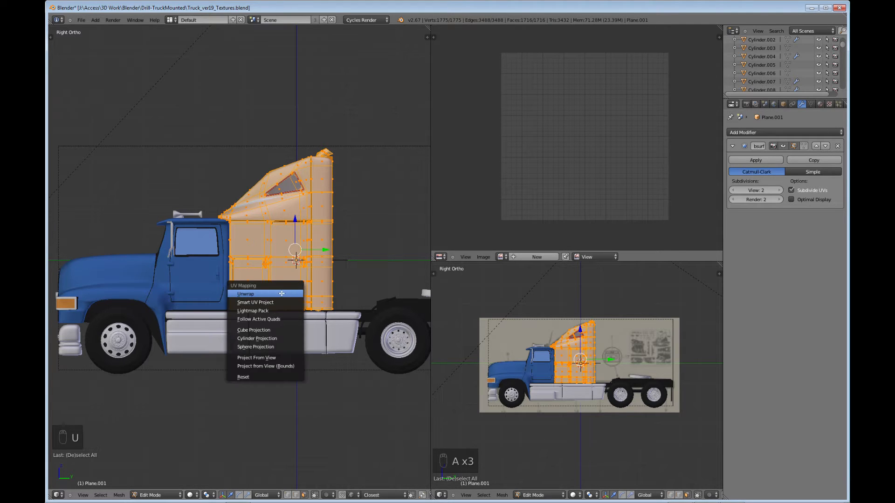
{"action": "left_click", "coordinate": [246, 294]}
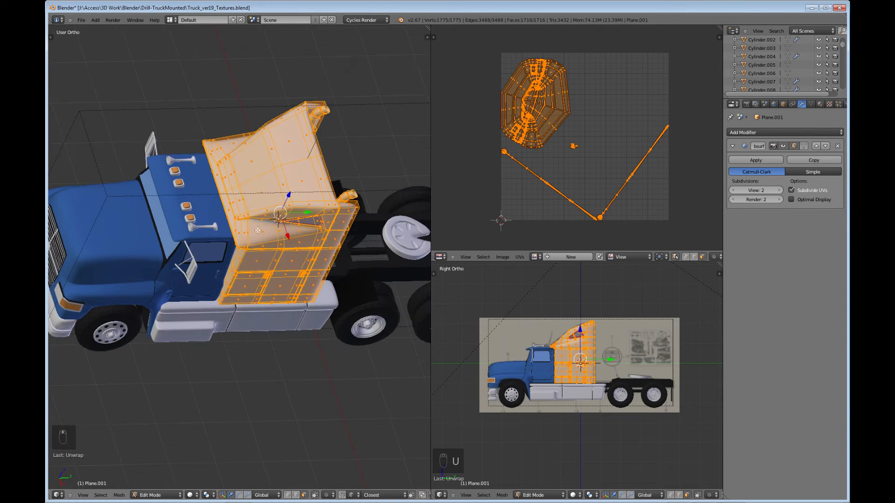
{"action": "key", "text": "t"}
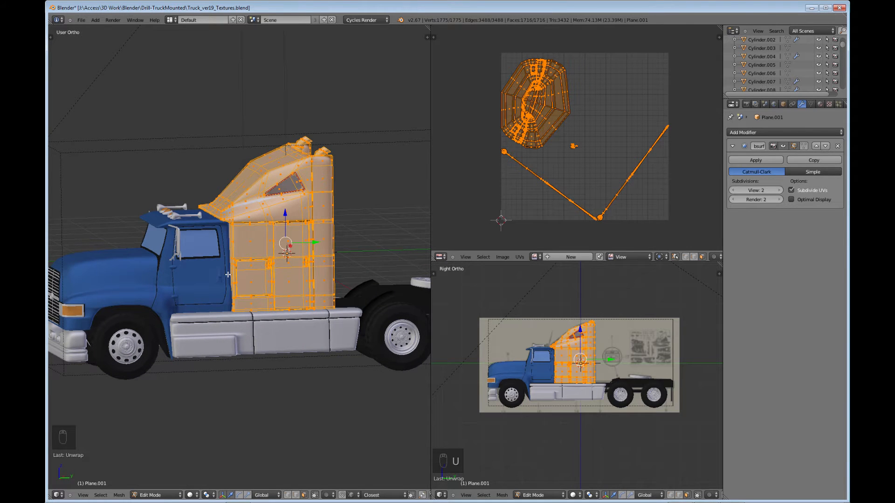
Step: Switch between right and top views to select the cab's 399 side-panel faces
{"action": "key", "text": "NUMPAD_3"}
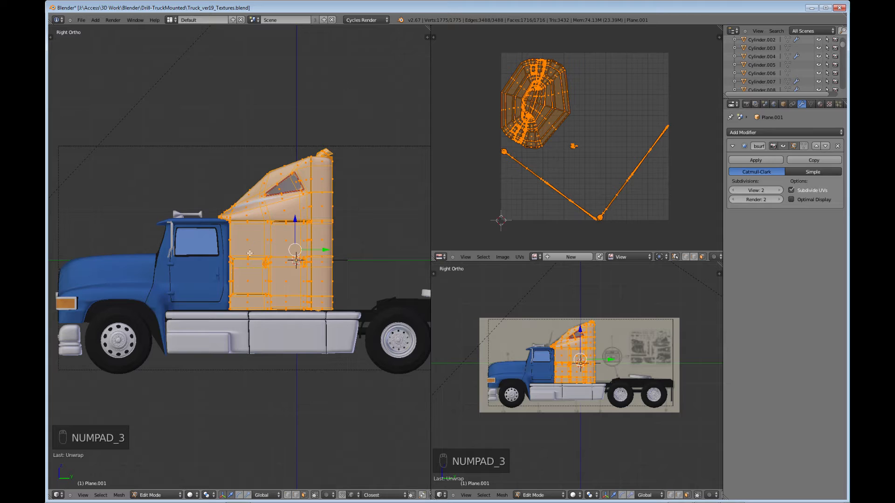
{"action": "mouse_move", "coordinate": [275, 268]}
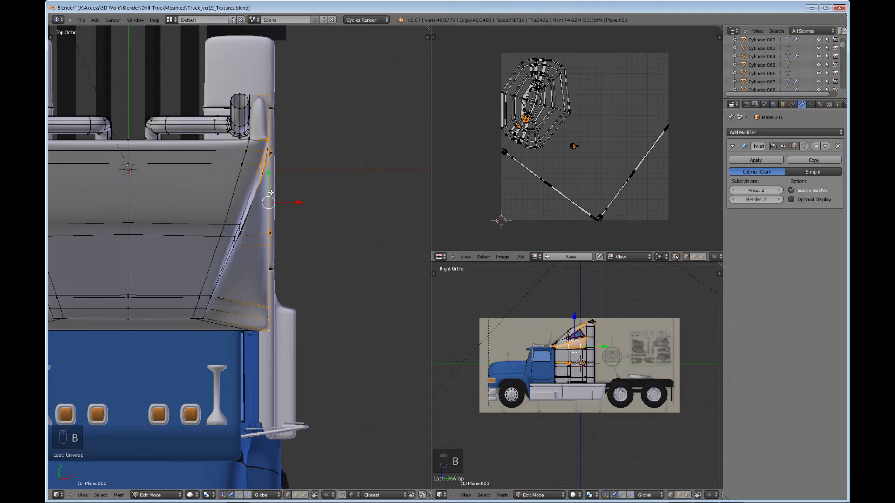
{"action": "key", "text": "NUMPAD_3"}
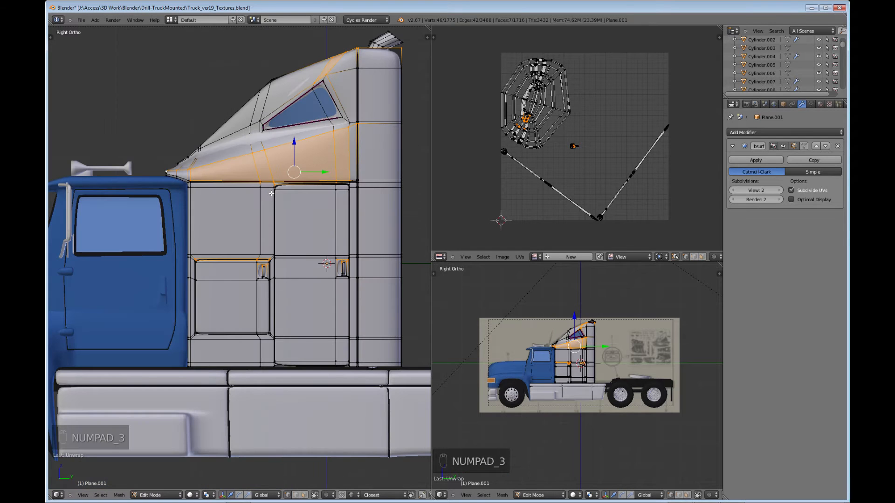
{"action": "key", "text": "KP_1"}
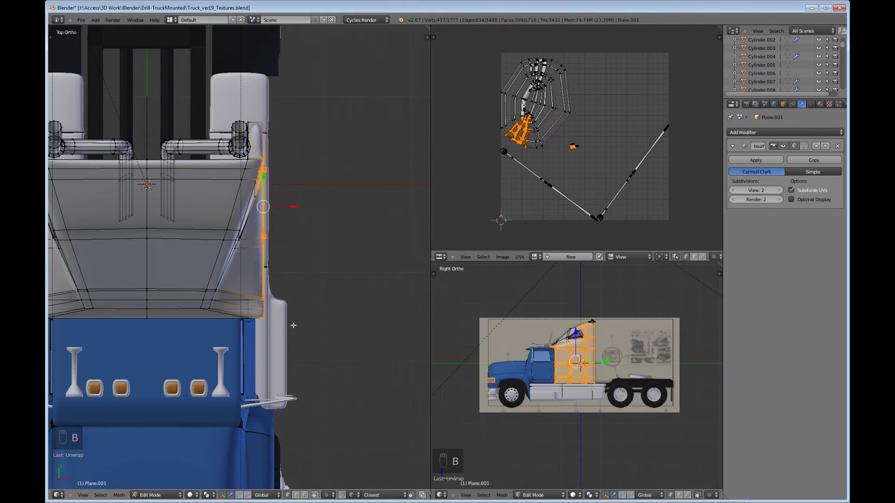
{"action": "key", "text": "KP_3"}
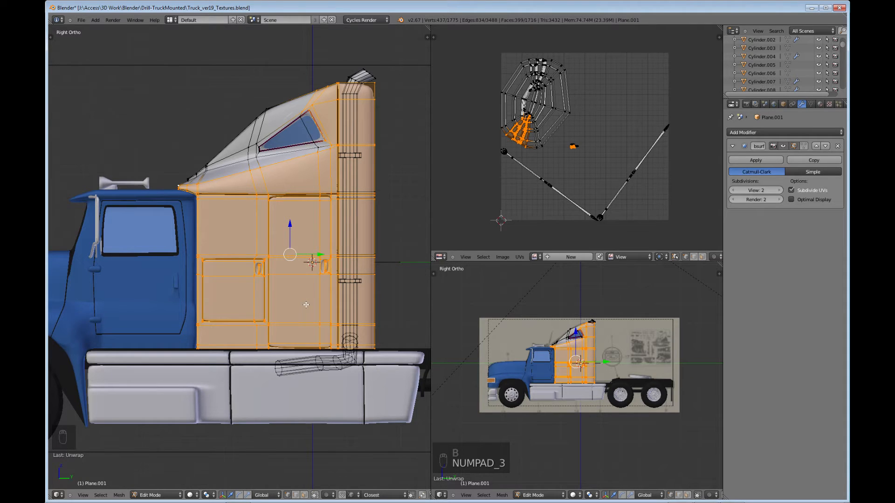
Step: Project the selected side panels from the side view into a flat UV island
{"action": "key", "text": "u"}
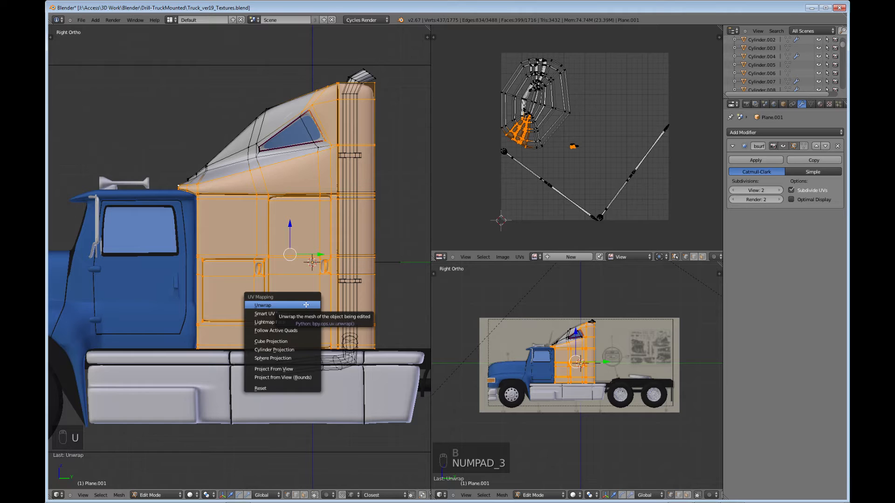
{"action": "mouse_move", "coordinate": [274, 368]}
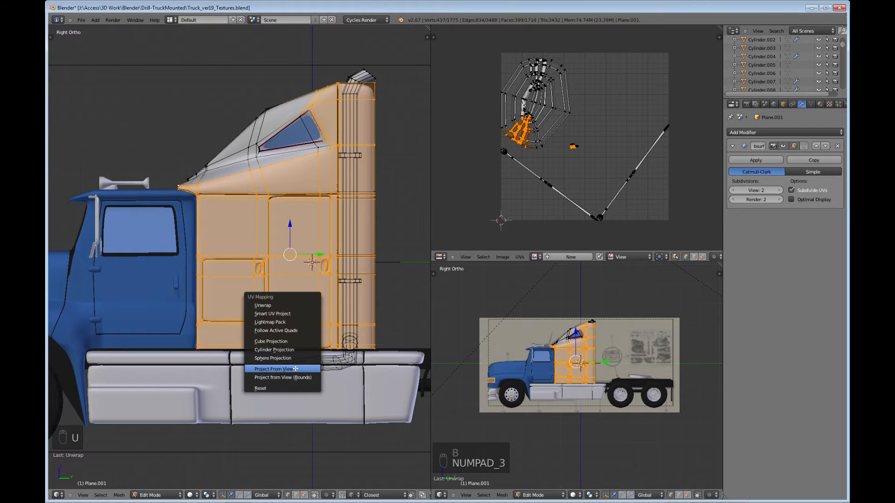
{"action": "left_click", "coordinate": [277, 368]}
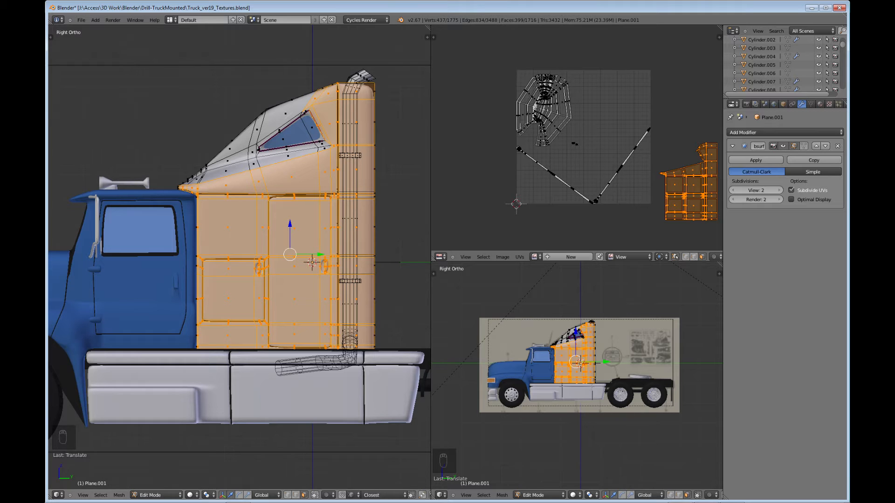
Step: From the opposite side view, undo an accidental extrude and project the other side panels
{"action": "key", "text": "NUMPAD_7"}
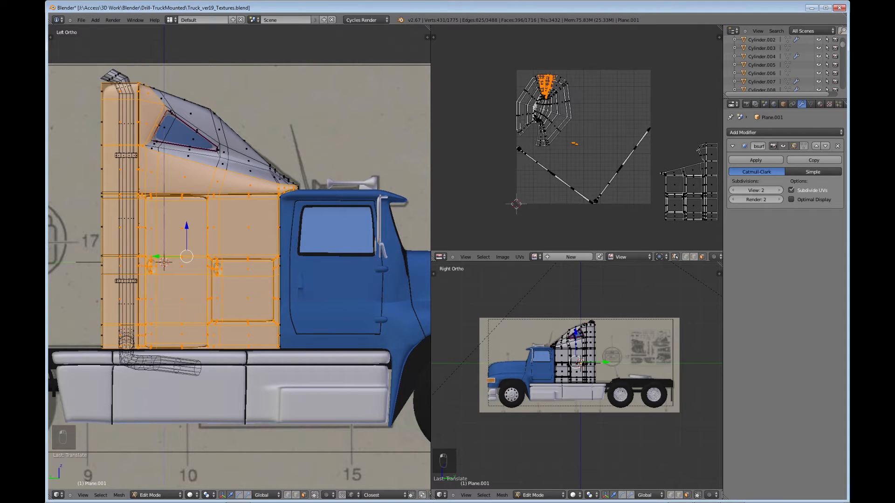
{"action": "key", "text": "e"}
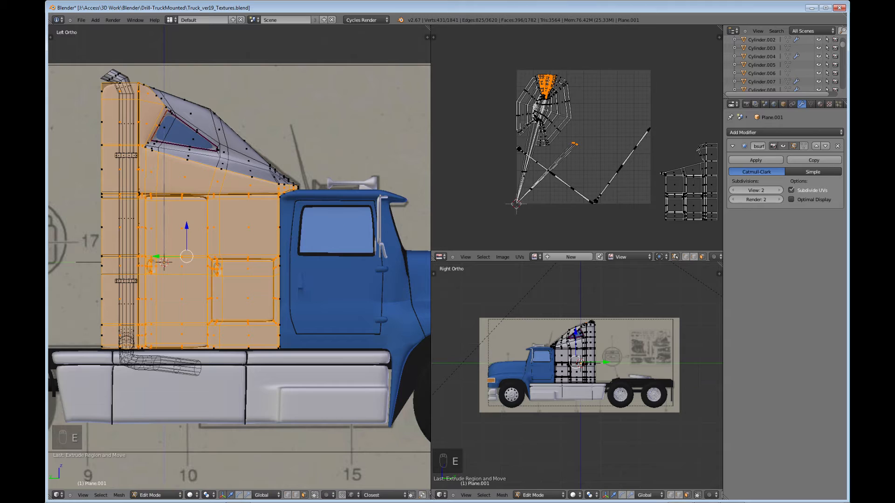
{"action": "key", "text": "ctrl+z"}
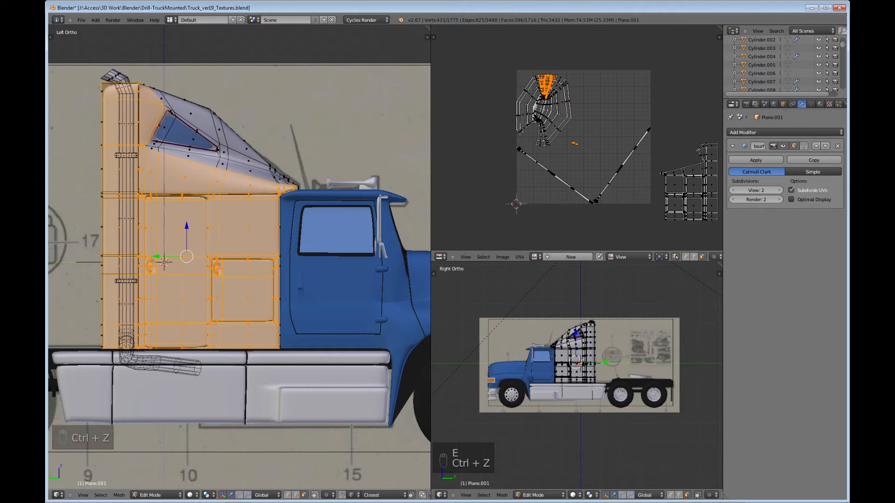
{"action": "key", "text": "u"}
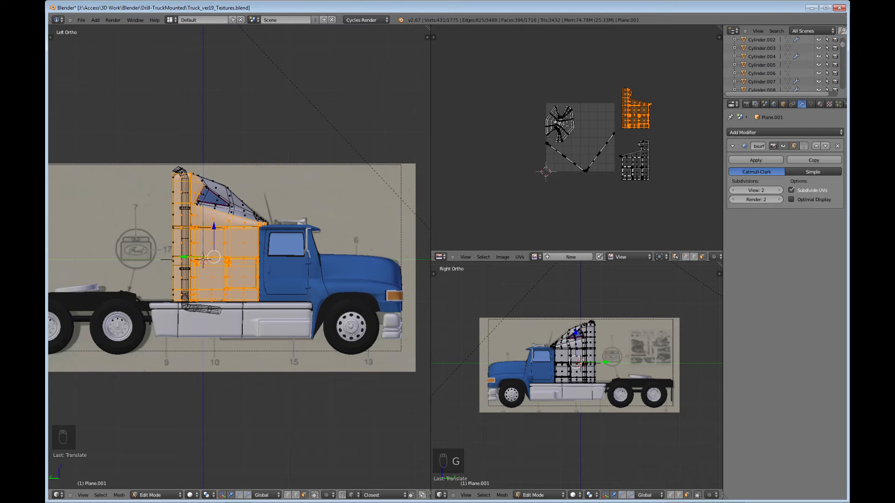
Step: Box-select the cab's roof and fairing faces and scale their UV islands into a corner
{"action": "key", "text": "a"}
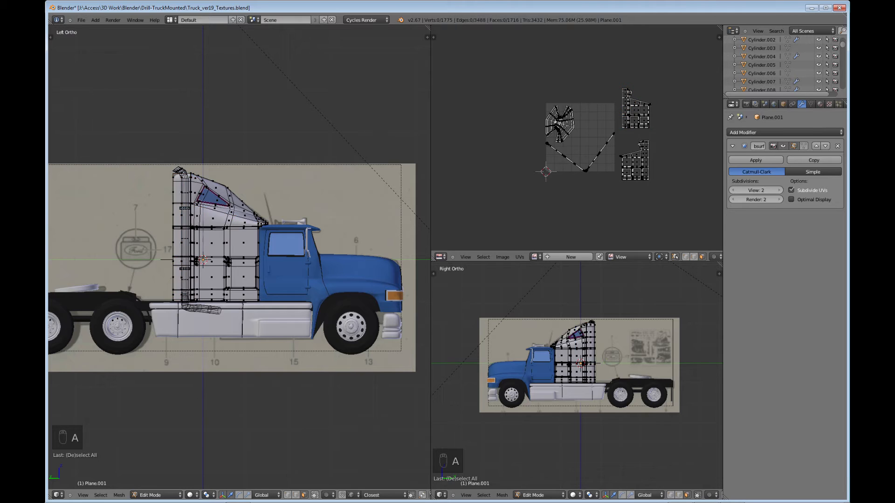
{"action": "key", "text": "Tab"}
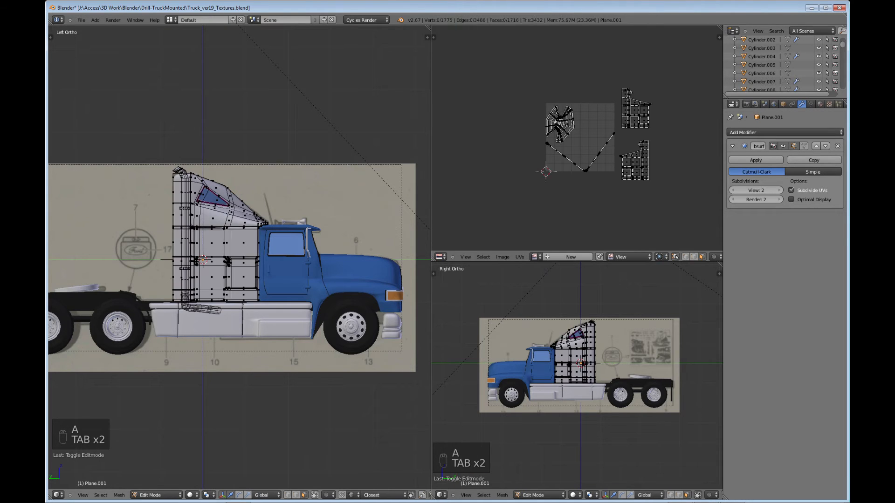
{"action": "key", "text": "a"}
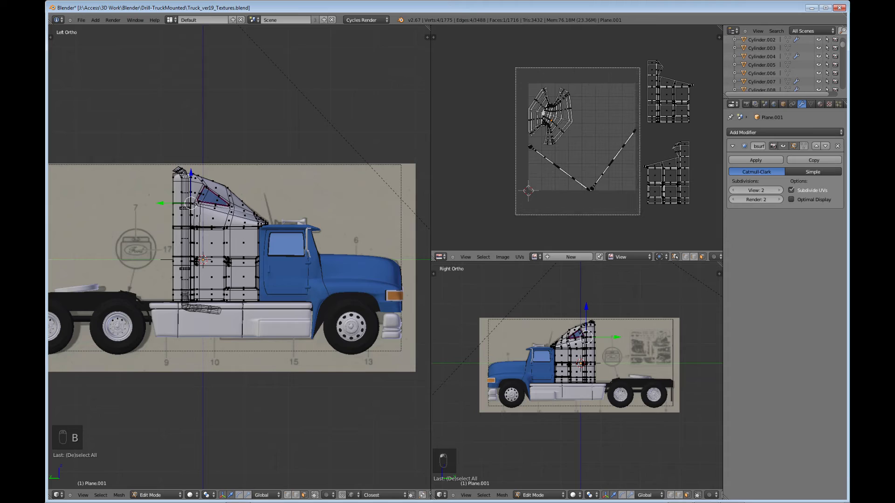
{"action": "left_click_drag", "start_coordinate": [171, 171], "coordinate": [269, 302]}
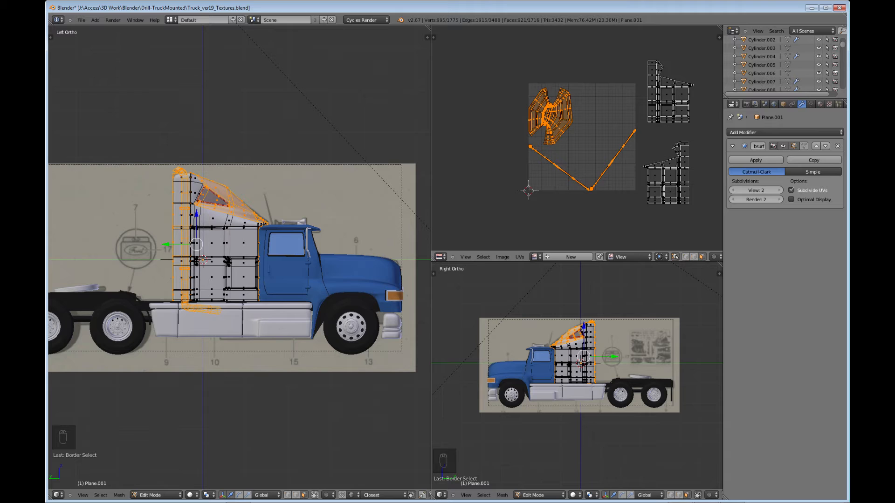
{"action": "key", "text": "s"}
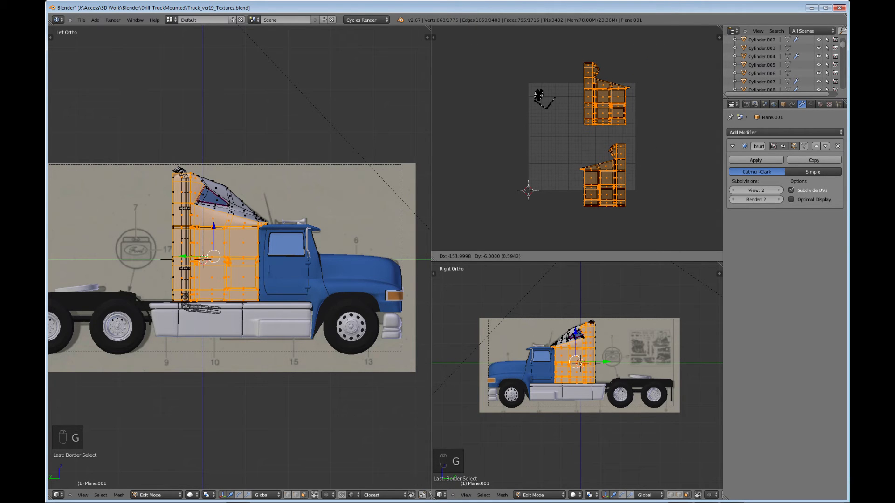
Step: Move the two cab-side islands to the upper middle and lower right of the texture square
{"action": "key", "text": "NUMPAD_3"}
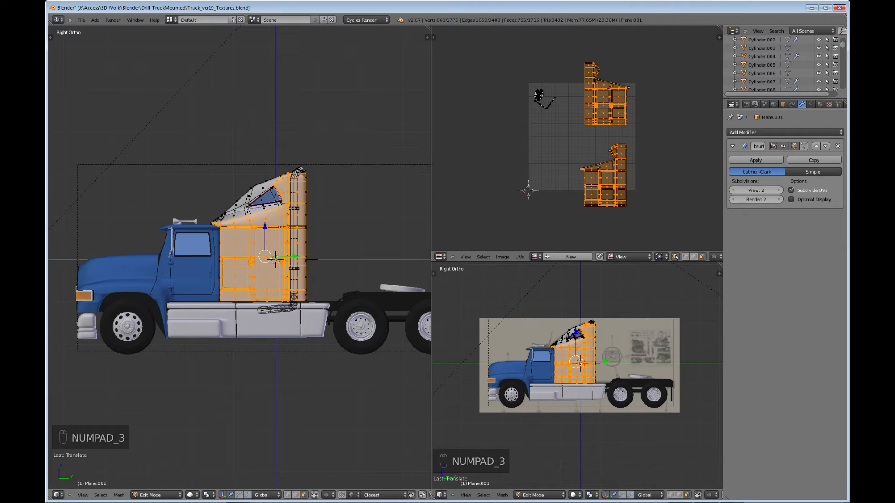
{"action": "key", "text": "s"}
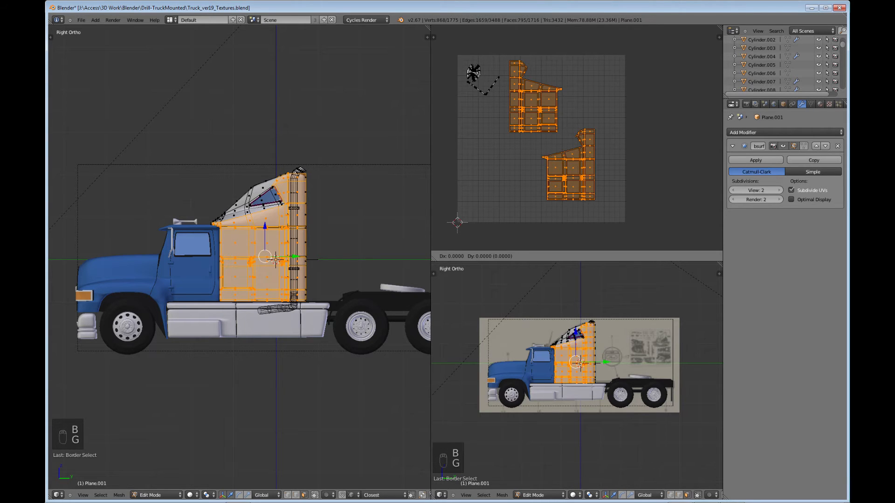
{"action": "key", "text": "g"}
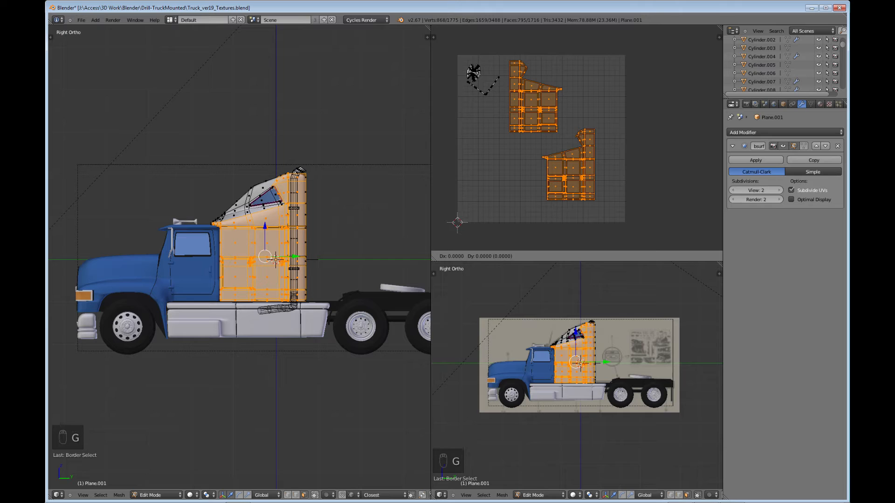
{"action": "key", "text": "s"}
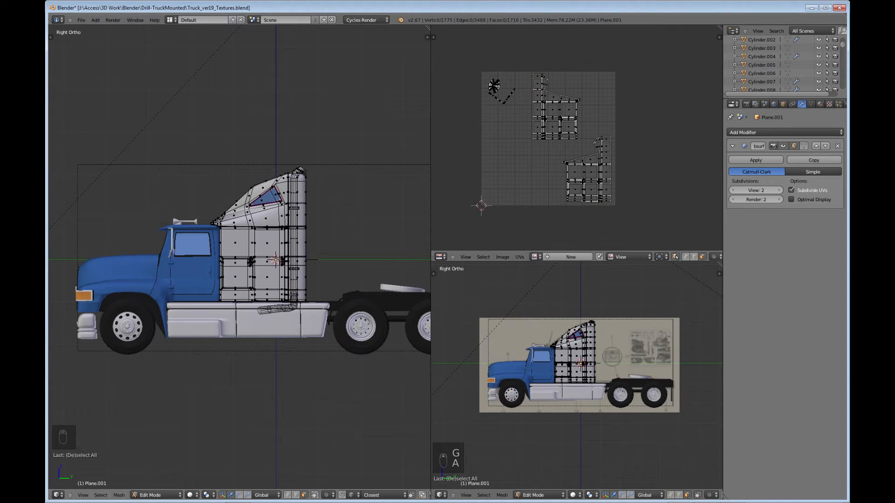
Step: Save the blend file and begin exporting the cab's UV layout as a PNG
{"action": "key", "text": "ctrl+s"}
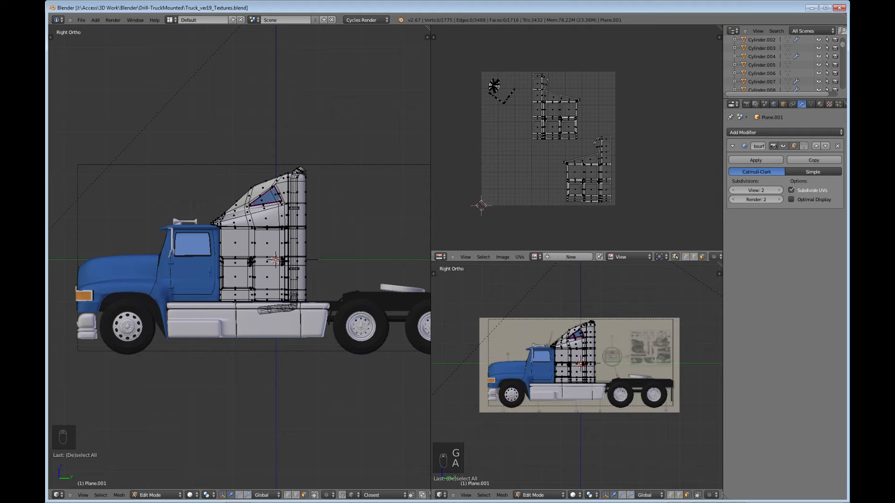
{"action": "left_click", "coordinate": [519, 257]}
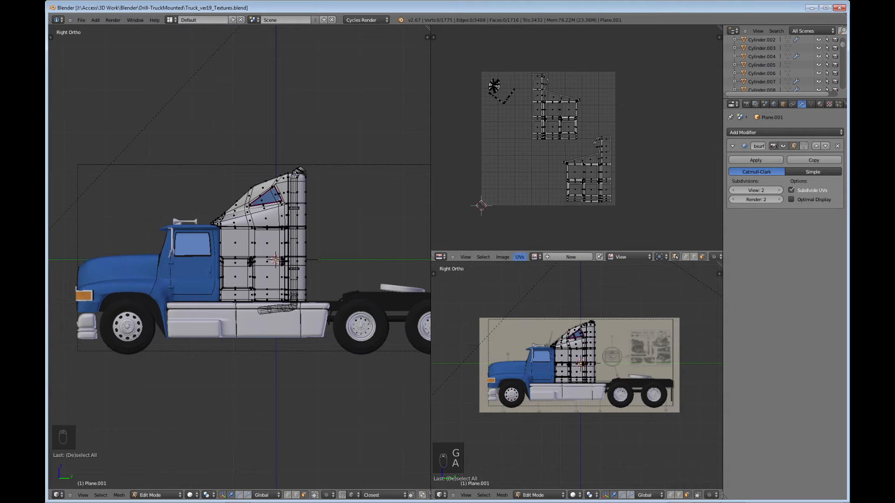
{"action": "left_click", "coordinate": [520, 256]}
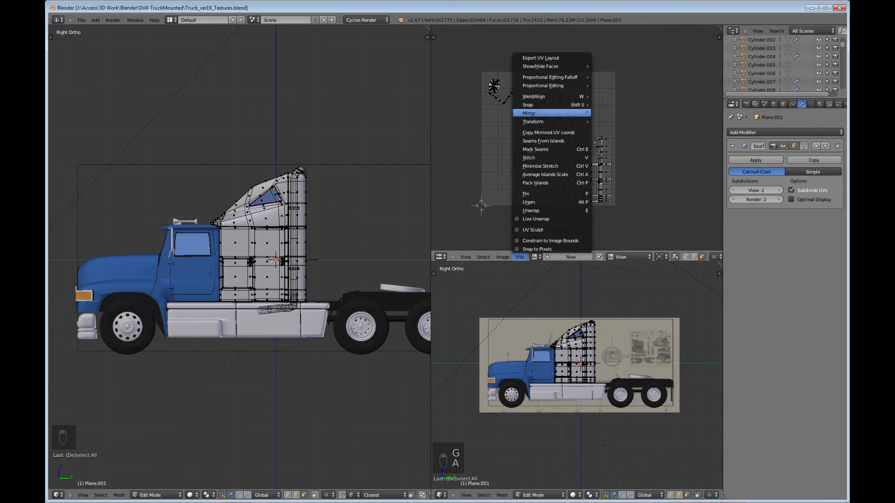
{"action": "left_click", "coordinate": [539, 58]}
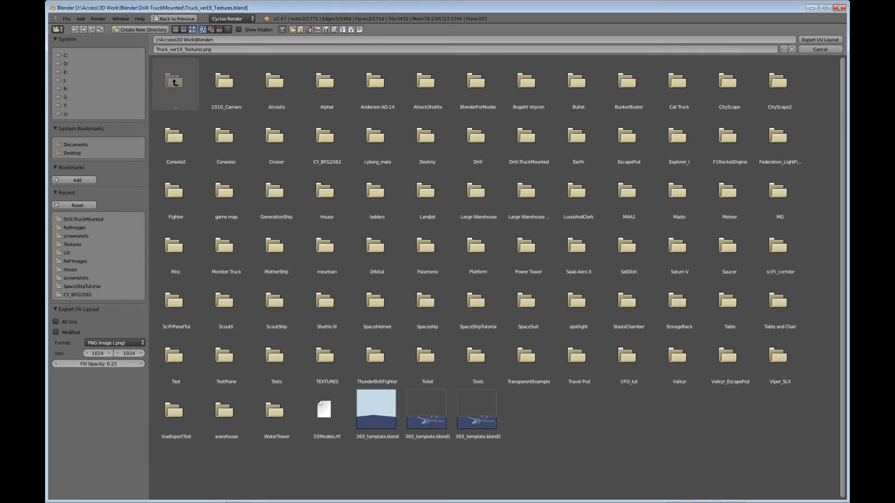
Step: Export the layout as Truck_Sleeper_UV.png into the UV folder with All UVs included
{"action": "left_click", "coordinate": [224, 81]}
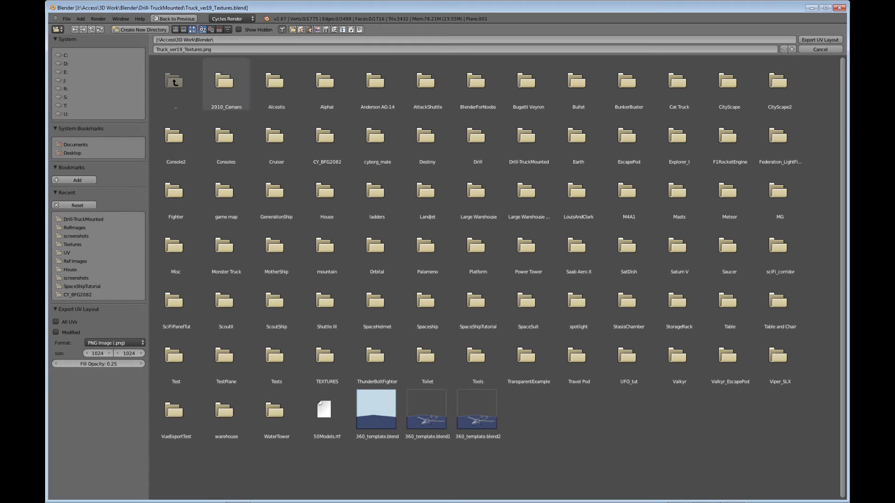
{"action": "left_click", "coordinate": [427, 193]}
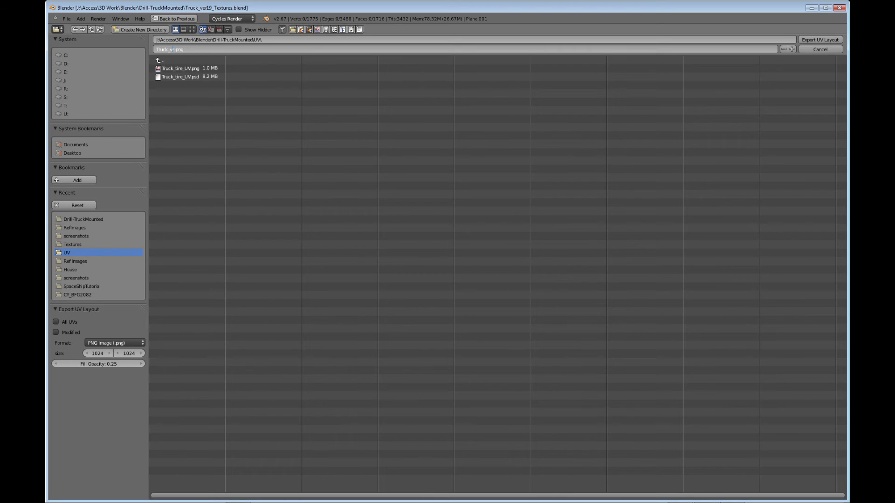
{"action": "key", "text": "BackSpace"}
{"action": "type", "text": "Sleeper"}
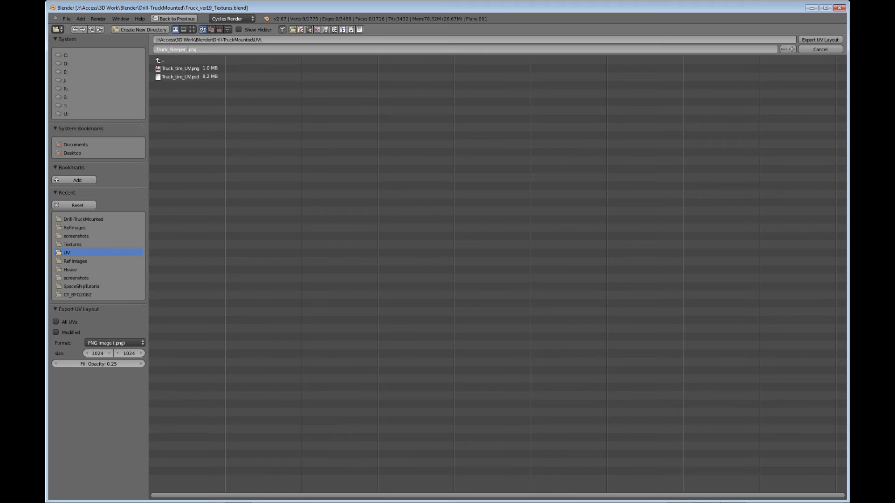
{"action": "type", "text": "_UV"}
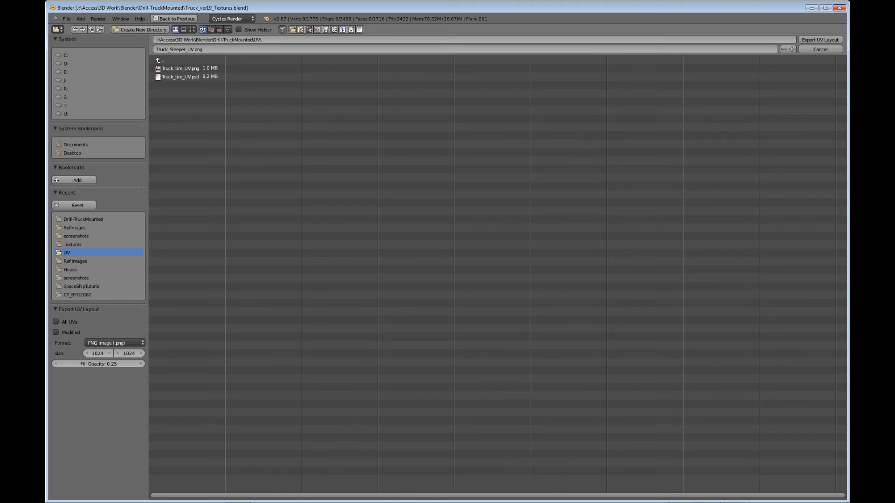
{"action": "left_click", "coordinate": [56, 322]}
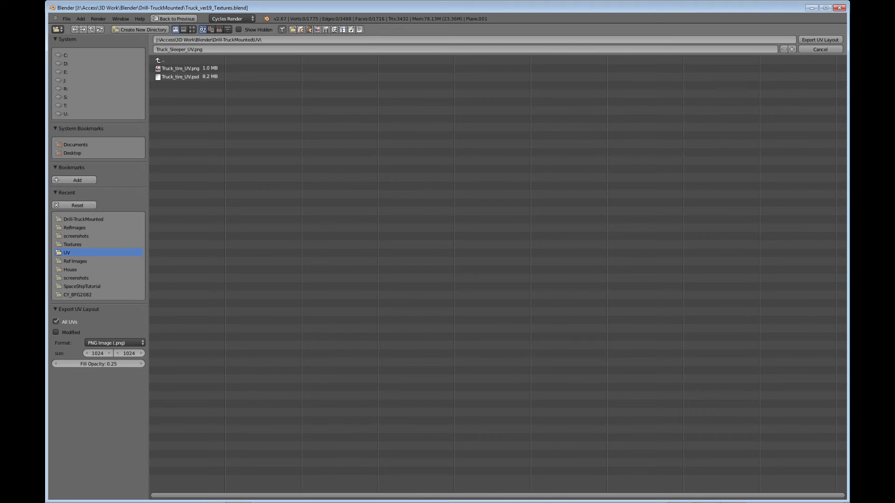
{"action": "mouse_move", "coordinate": [97, 354]}
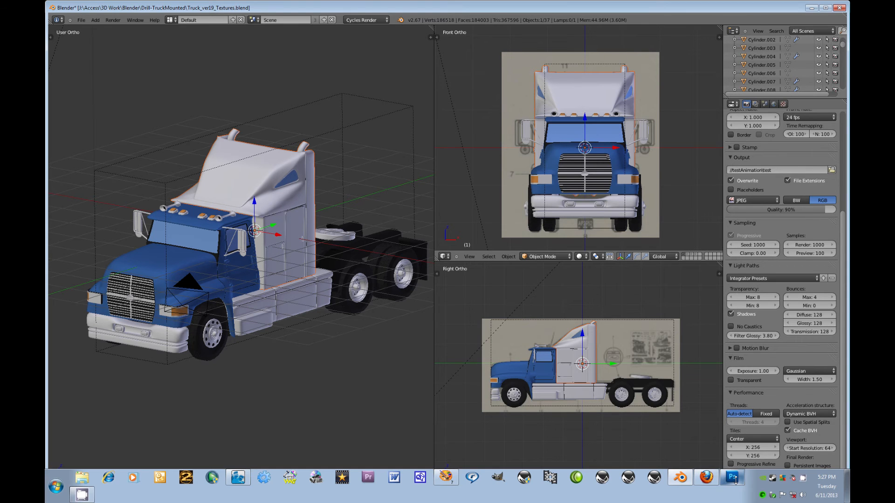
{"action": "left_click", "coordinate": [732, 478]}
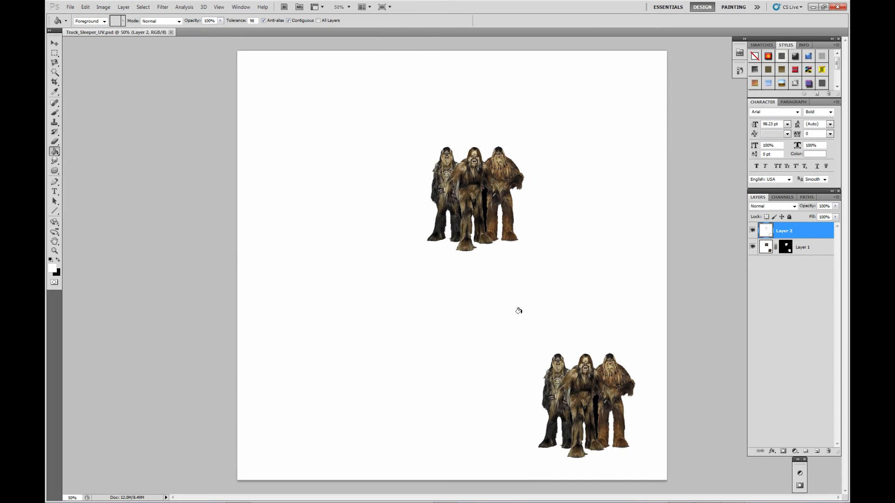
{"action": "mouse_move", "coordinate": [553, 275]}
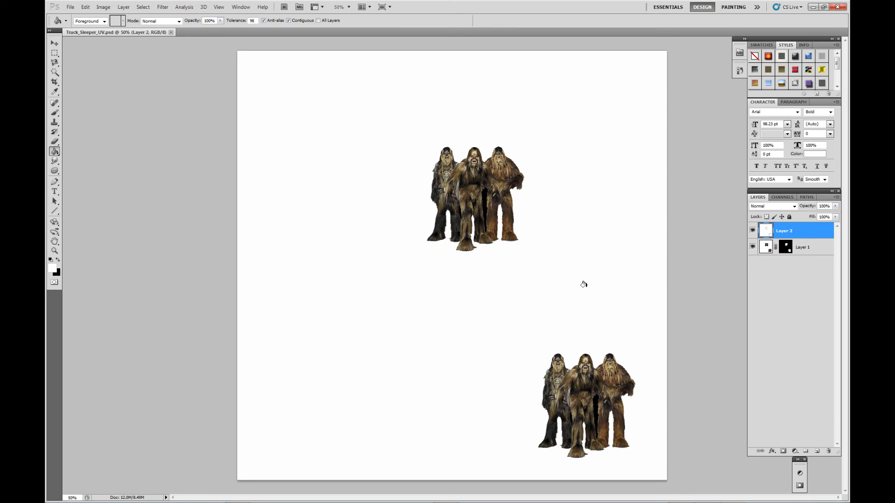
{"action": "mouse_move", "coordinate": [425, 292]}
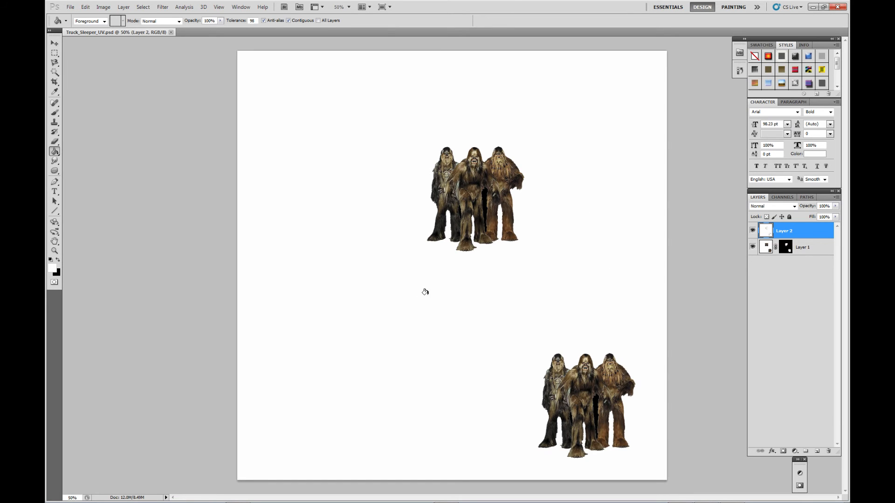
{"action": "mouse_move", "coordinate": [530, 312]}
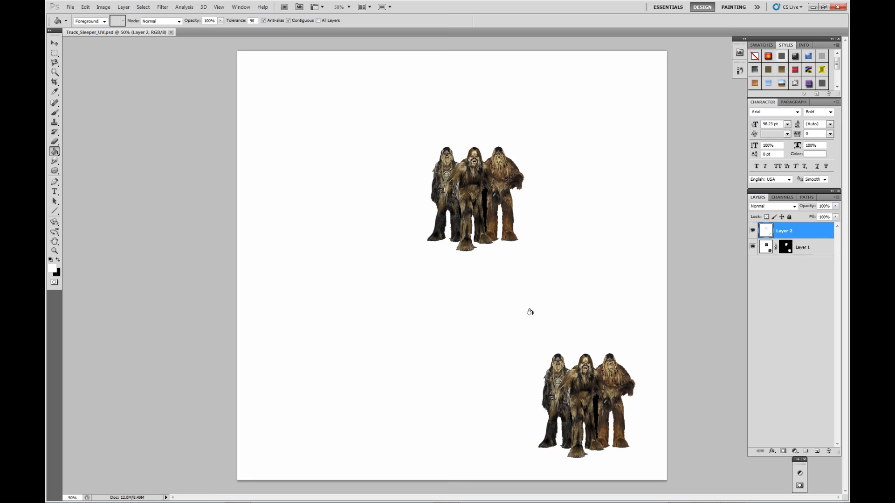
{"action": "mouse_move", "coordinate": [562, 298]}
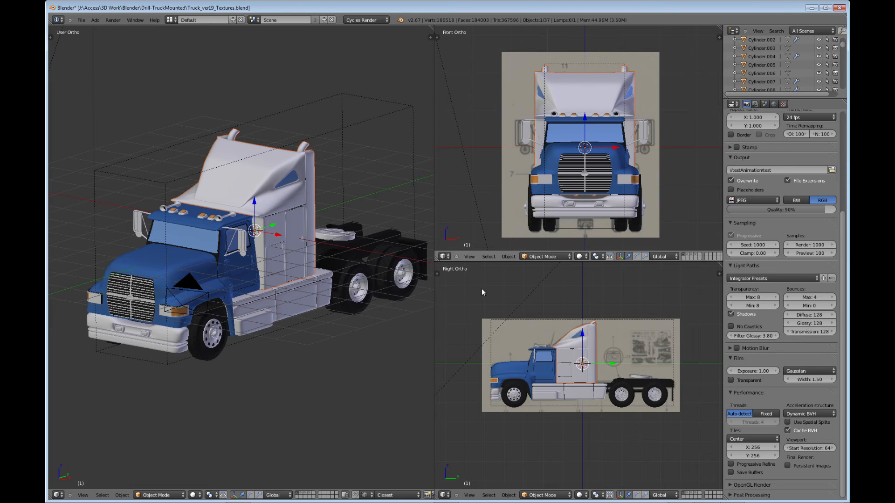
Step: Switch the perspective view to Rendered shading to preview the Wookiee mural in Cycles
{"action": "left_click", "coordinate": [193, 495]}
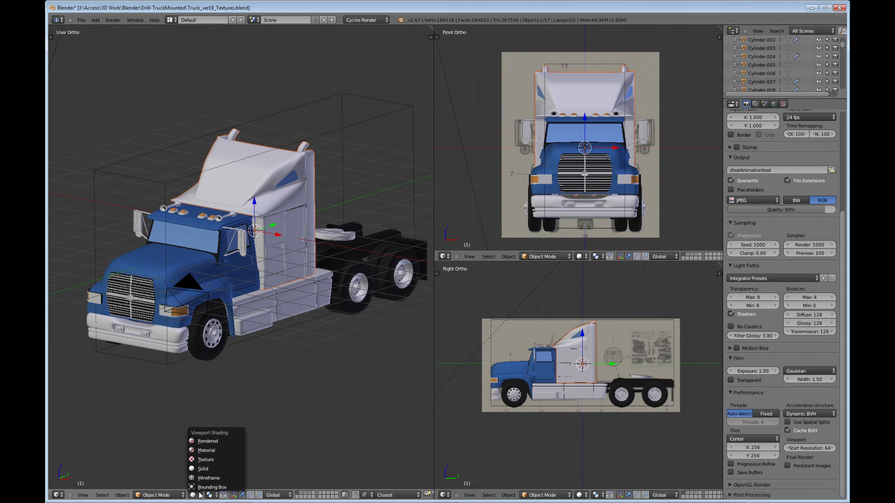
{"action": "left_click", "coordinate": [208, 440]}
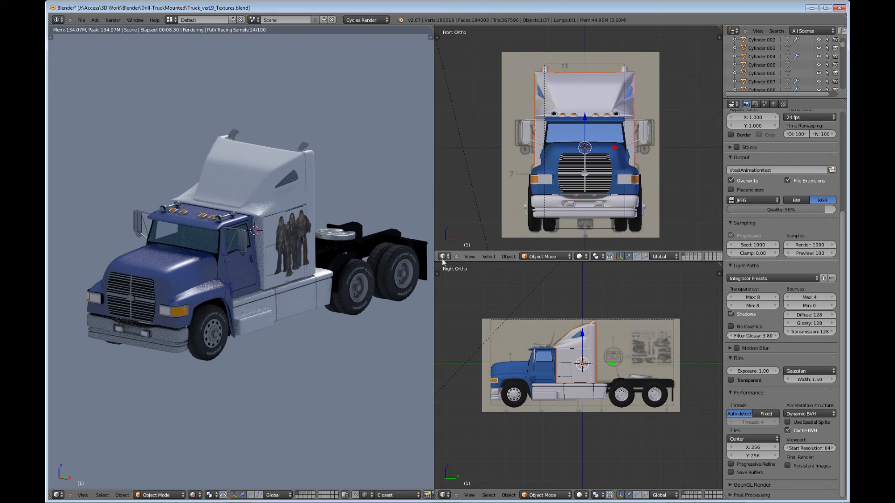
{"action": "left_click", "coordinate": [443, 257]}
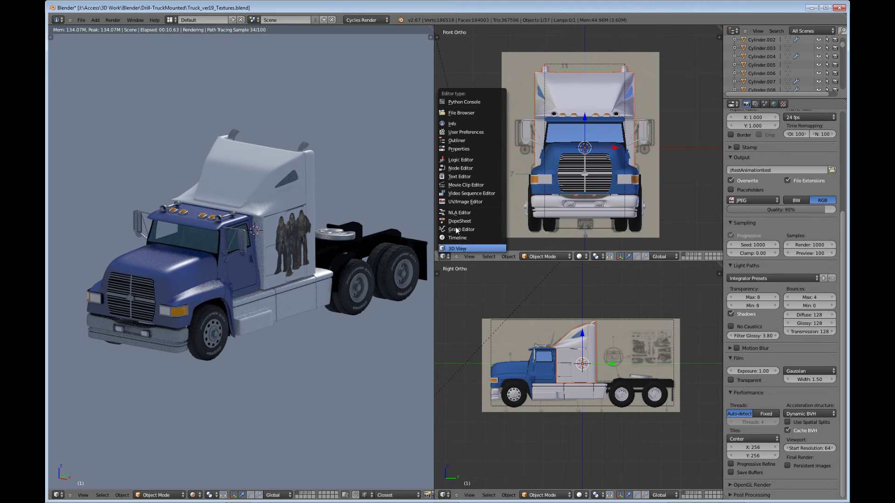
{"action": "mouse_move", "coordinate": [460, 168]}
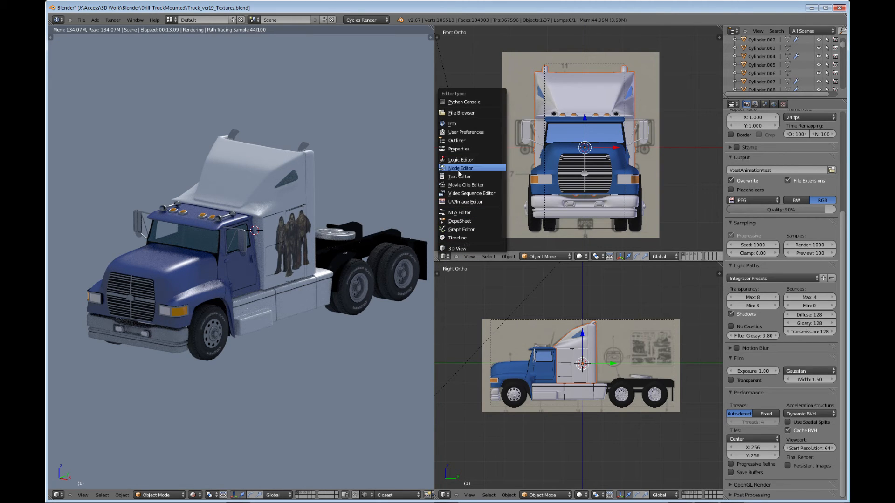
Step: Turn the front view pane into the Node Editor showing the SleeperTexture material
{"action": "left_click", "coordinate": [460, 168]}
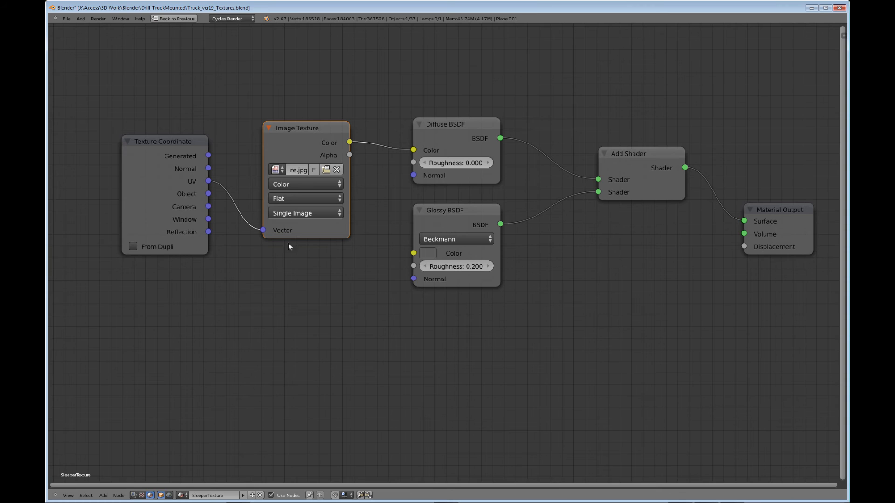
{"action": "mouse_move", "coordinate": [209, 184]}
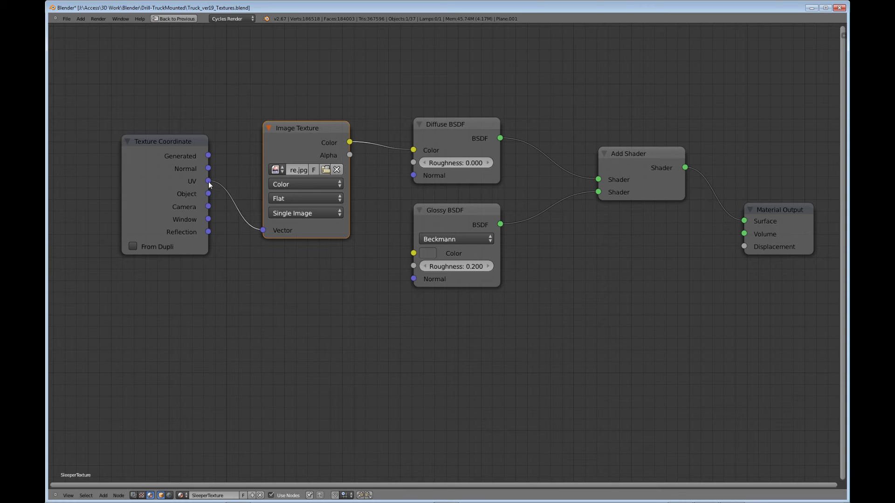
{"action": "mouse_move", "coordinate": [263, 227]}
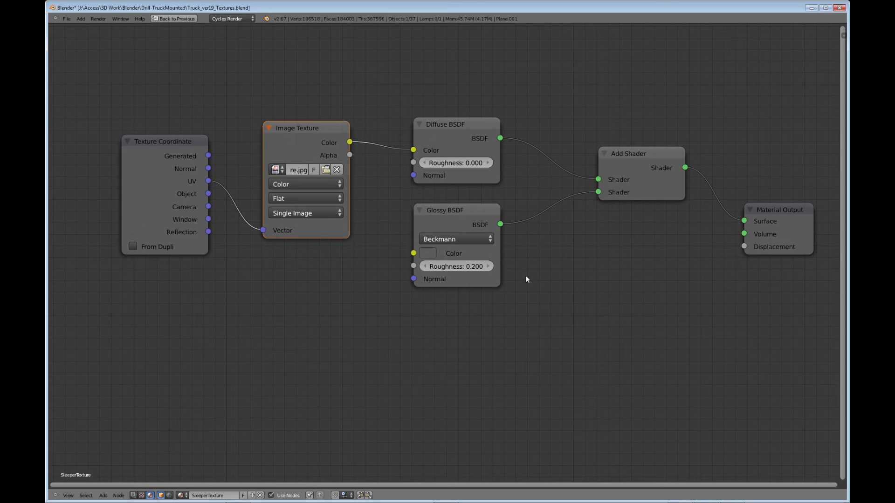
{"action": "mouse_move", "coordinate": [541, 261]}
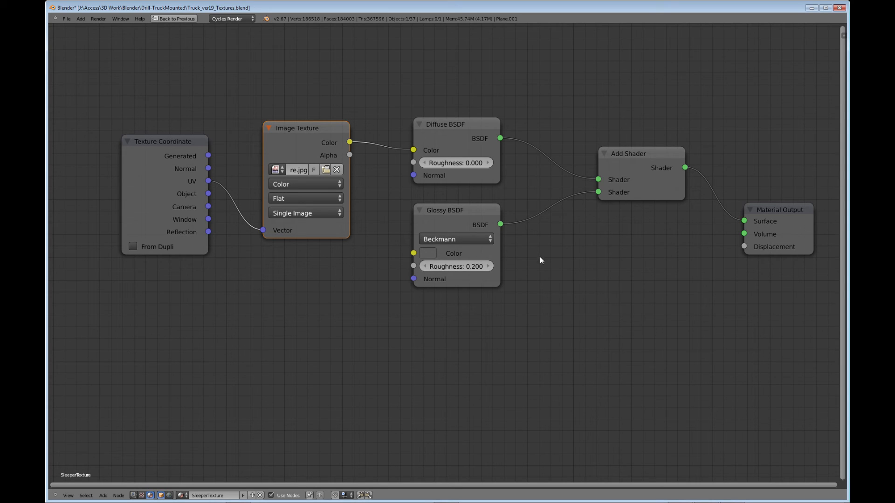
{"action": "mouse_move", "coordinate": [542, 242]}
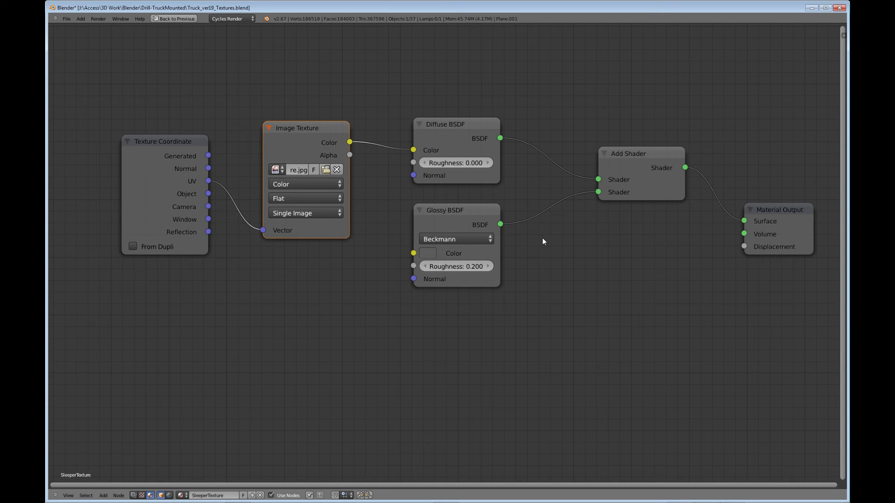
{"action": "mouse_move", "coordinate": [596, 231]}
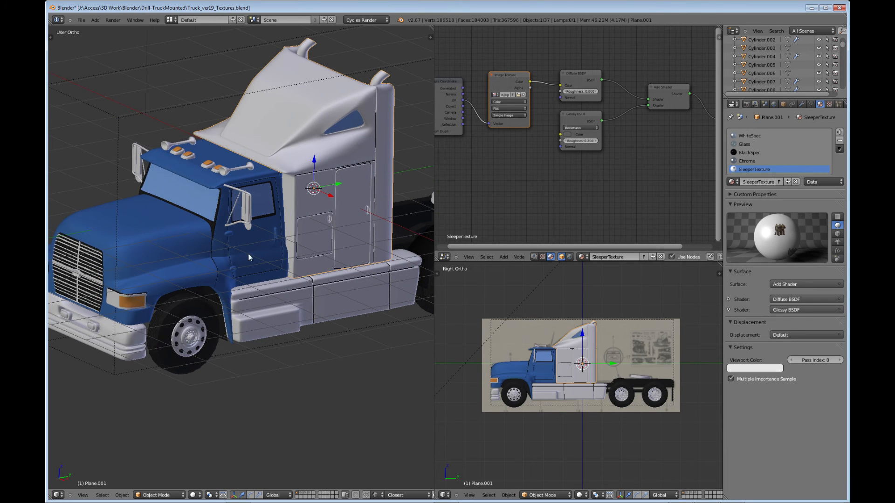
{"action": "mouse_move", "coordinate": [241, 280]}
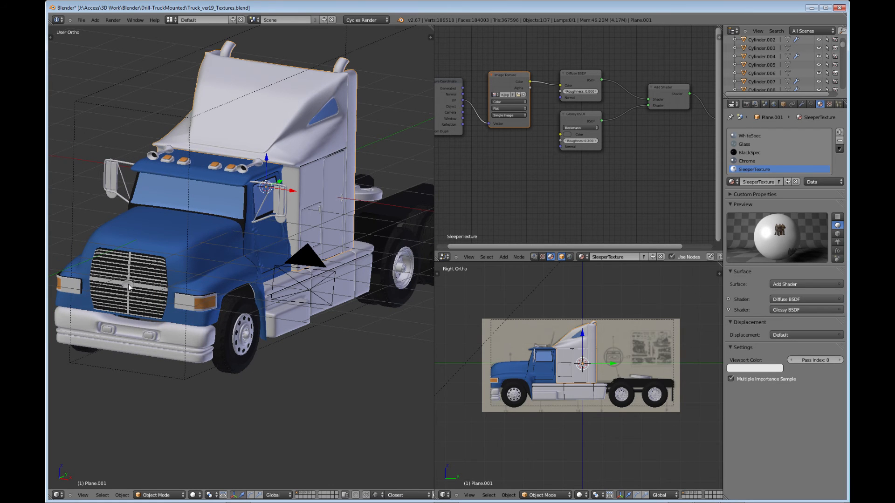
{"action": "mouse_move", "coordinate": [181, 334]}
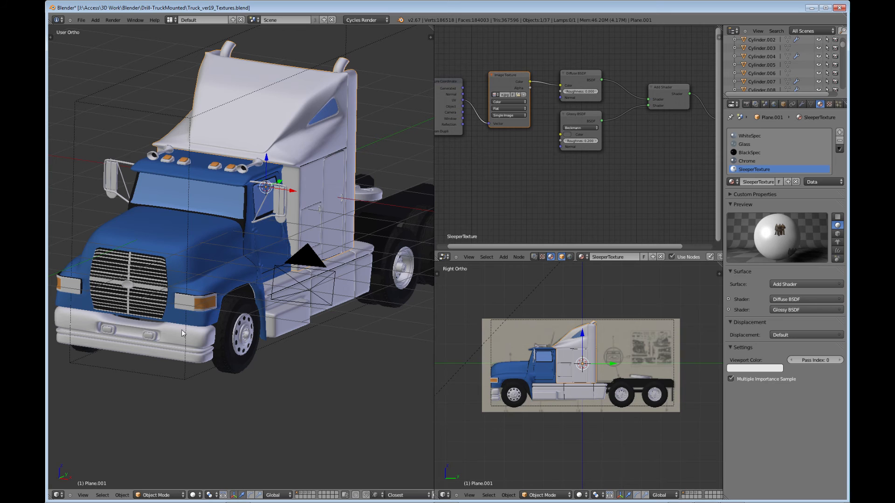
{"action": "mouse_move", "coordinate": [254, 320]}
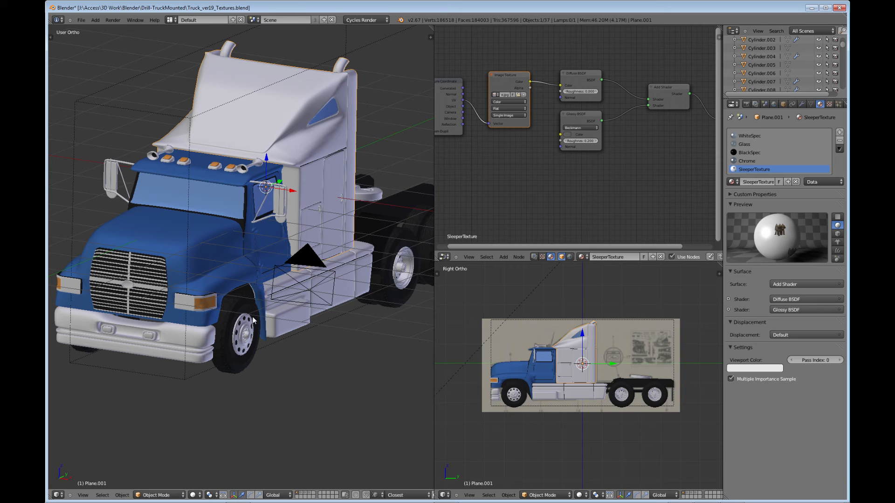
{"action": "mouse_move", "coordinate": [318, 279]}
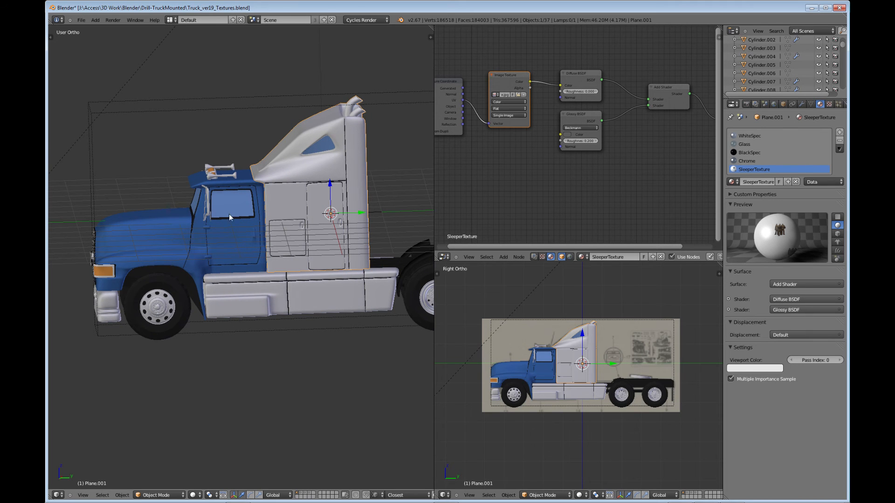
{"action": "mouse_move", "coordinate": [238, 209]}
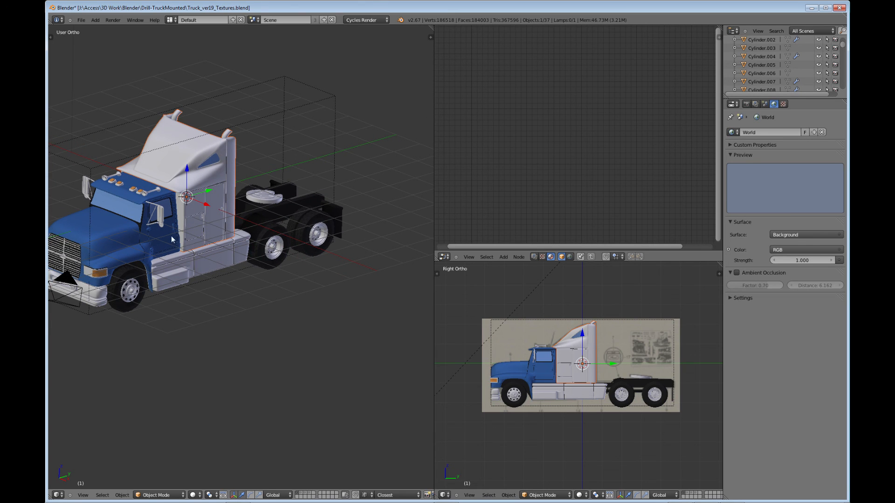
{"action": "mouse_move", "coordinate": [308, 158]}
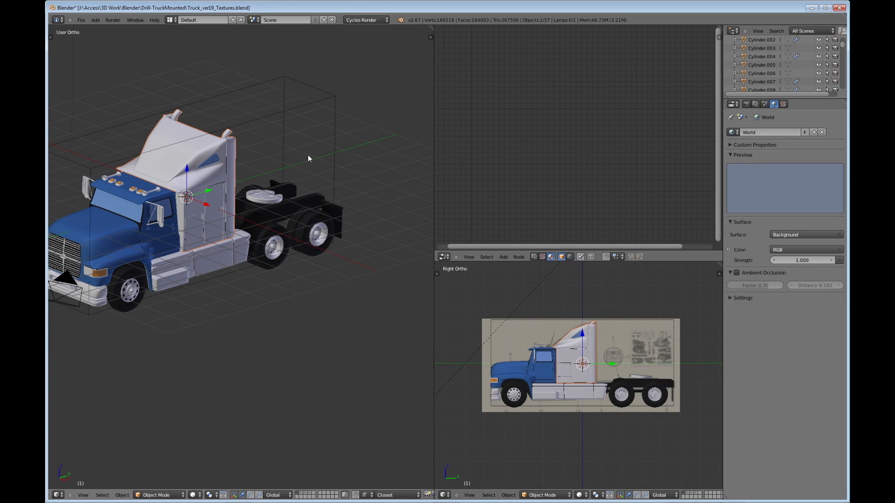
{"action": "mouse_move", "coordinate": [245, 196]}
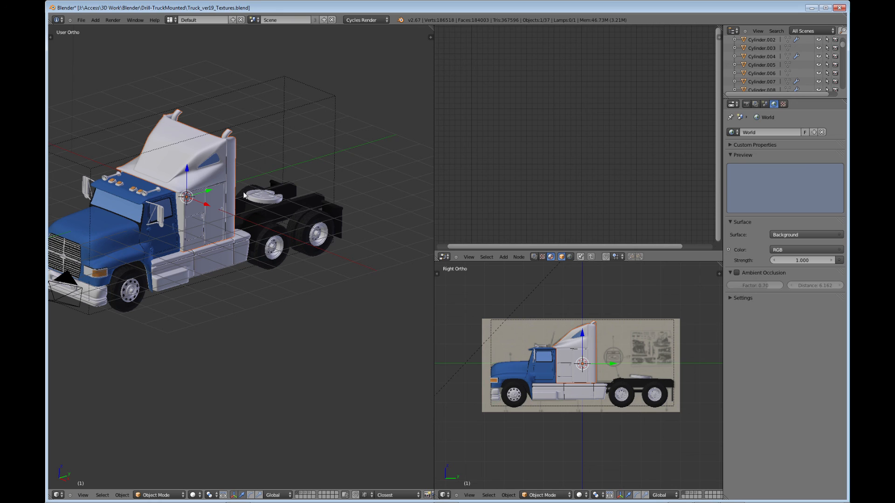
{"action": "mouse_move", "coordinate": [324, 158]}
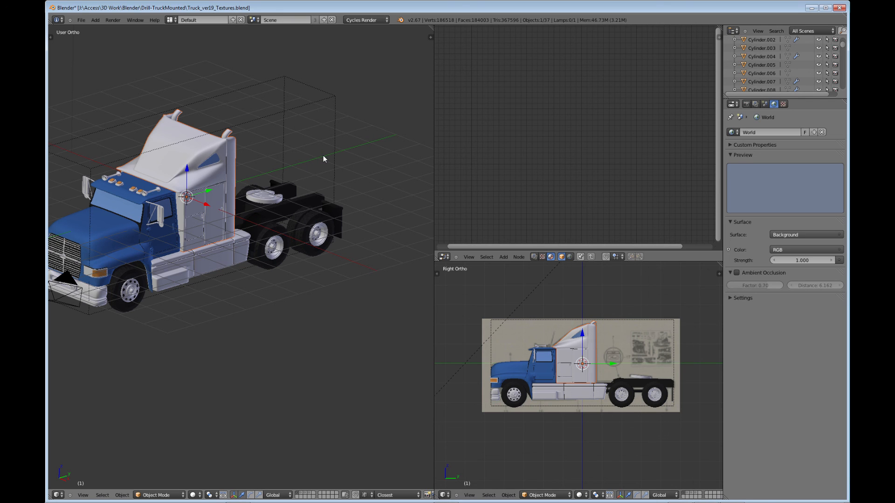
{"action": "mouse_move", "coordinate": [291, 212]}
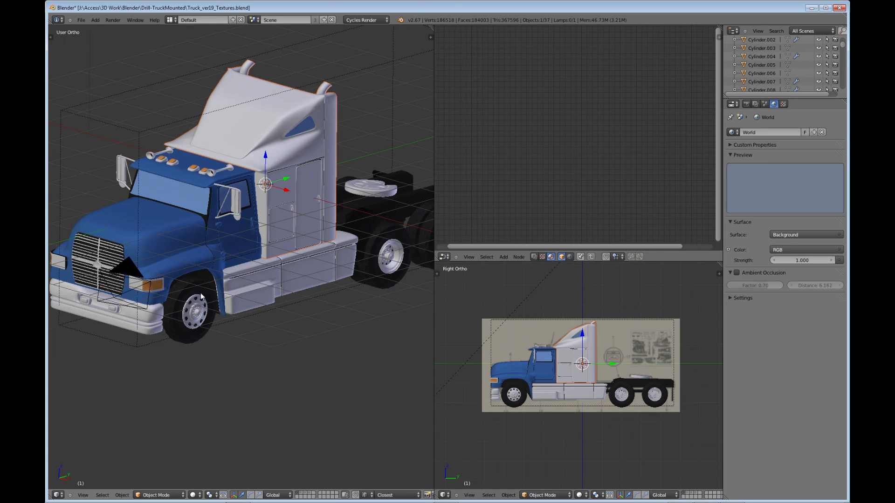
{"action": "mouse_move", "coordinate": [287, 272]}
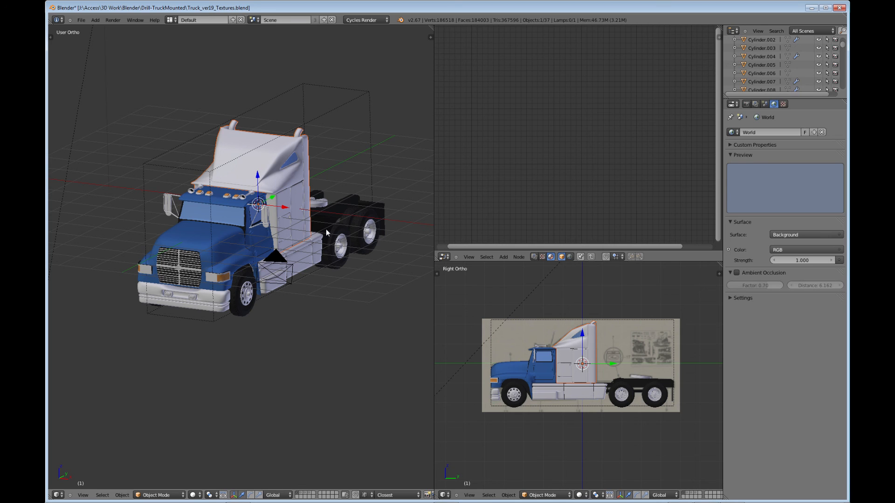
{"action": "mouse_move", "coordinate": [341, 260]}
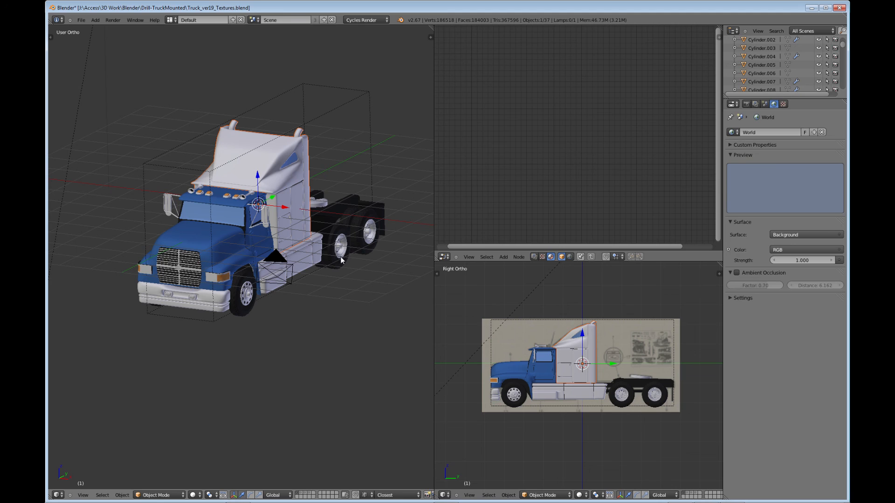
{"action": "mouse_move", "coordinate": [338, 257]}
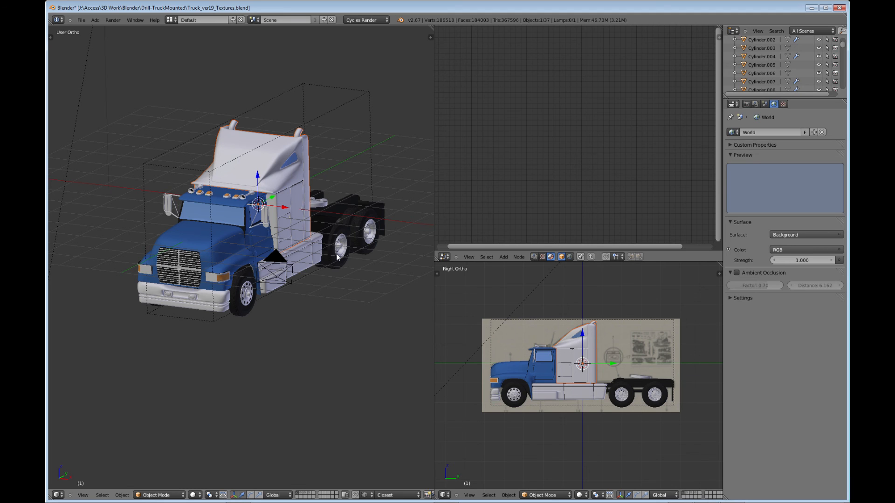